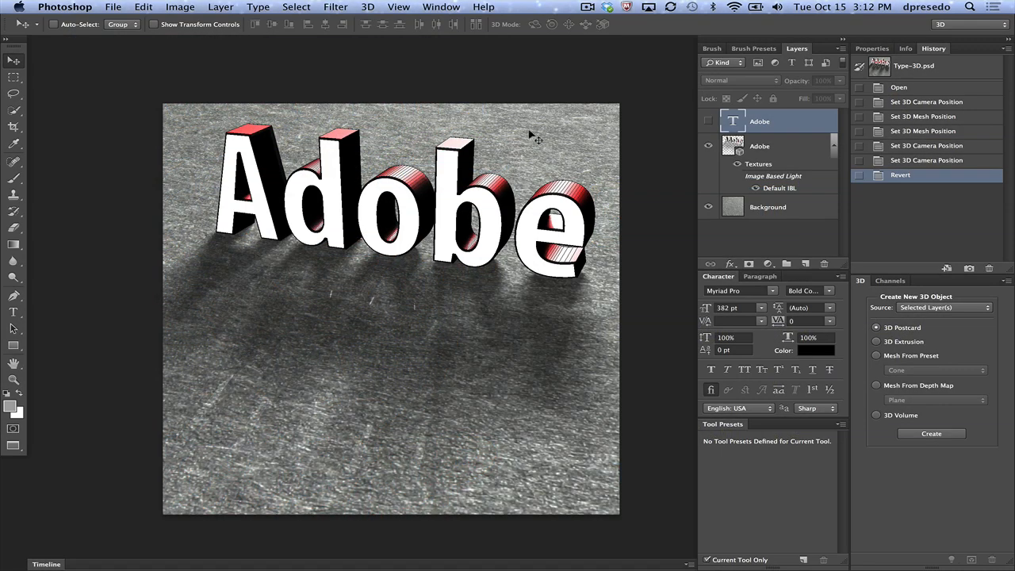
{"action": "mouse_move", "coordinate": [561, 135]}
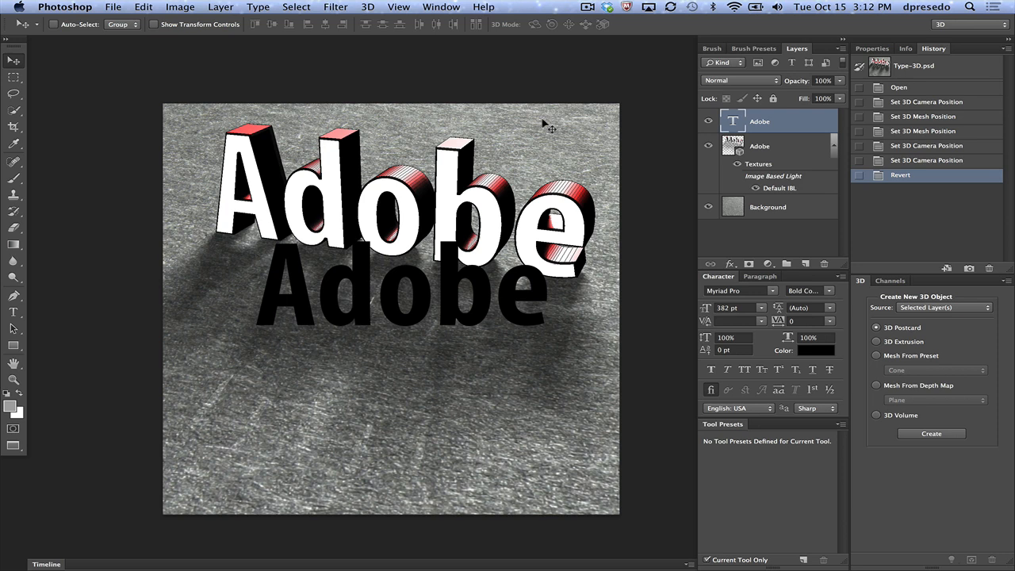
{"action": "mouse_move", "coordinate": [555, 135]}
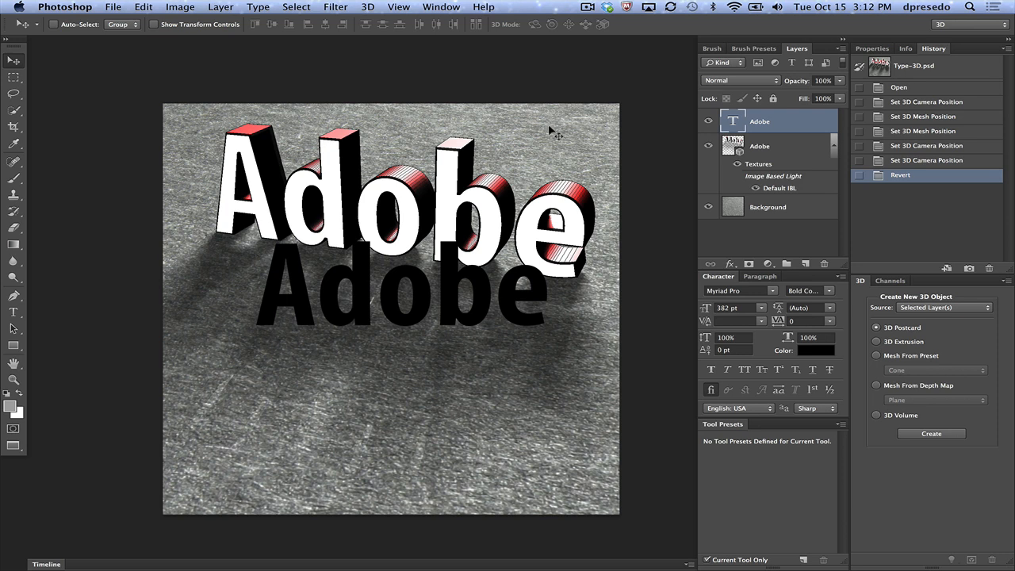
{"action": "mouse_move", "coordinate": [518, 116]}
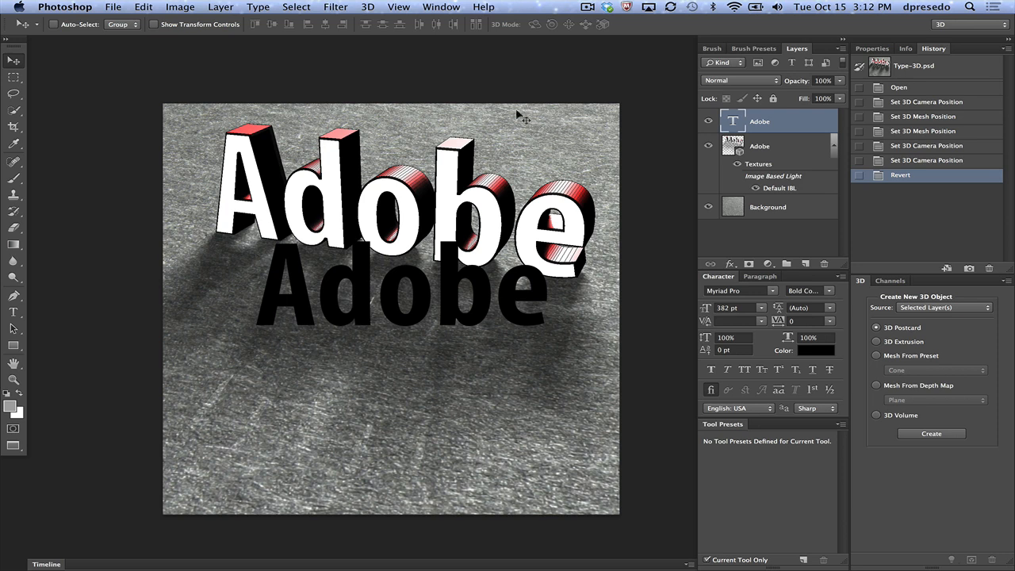
{"action": "mouse_move", "coordinate": [537, 163]}
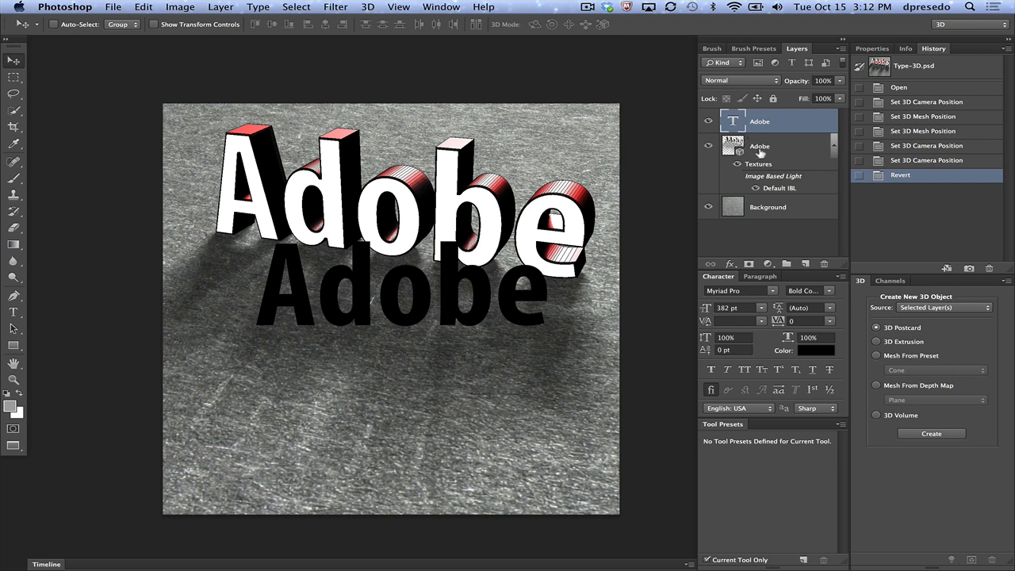
{"action": "mouse_move", "coordinate": [67, 222]}
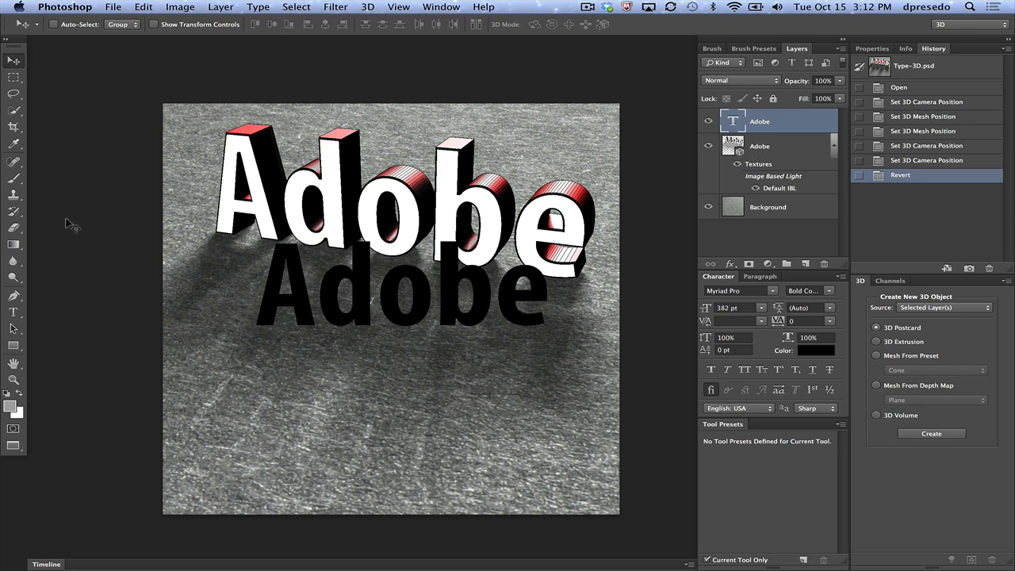
{"action": "mouse_move", "coordinate": [673, 152]}
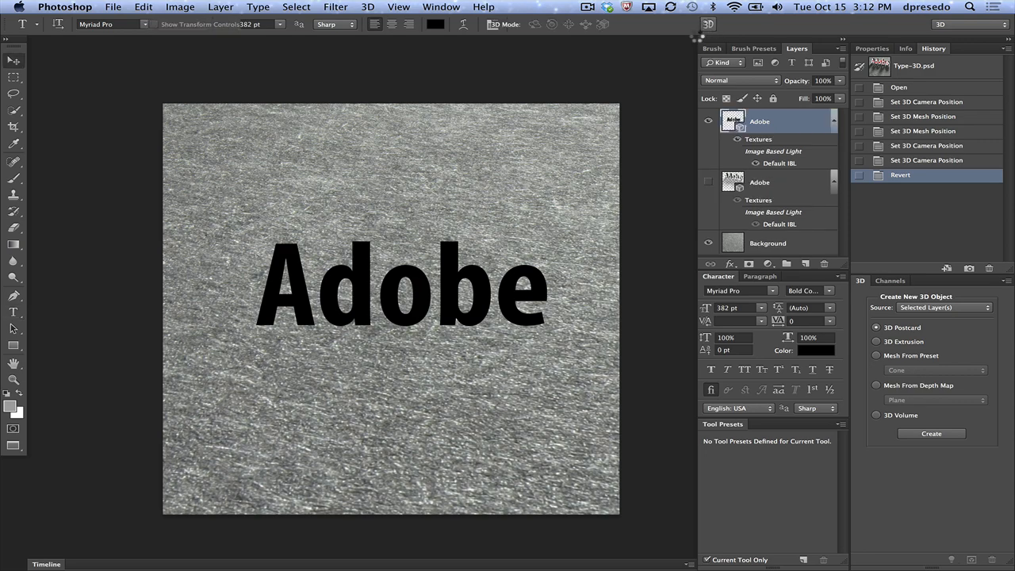
Step: Pick bright red as the text colour for the new Adobe extrusion
{"action": "left_click", "coordinate": [930, 433]}
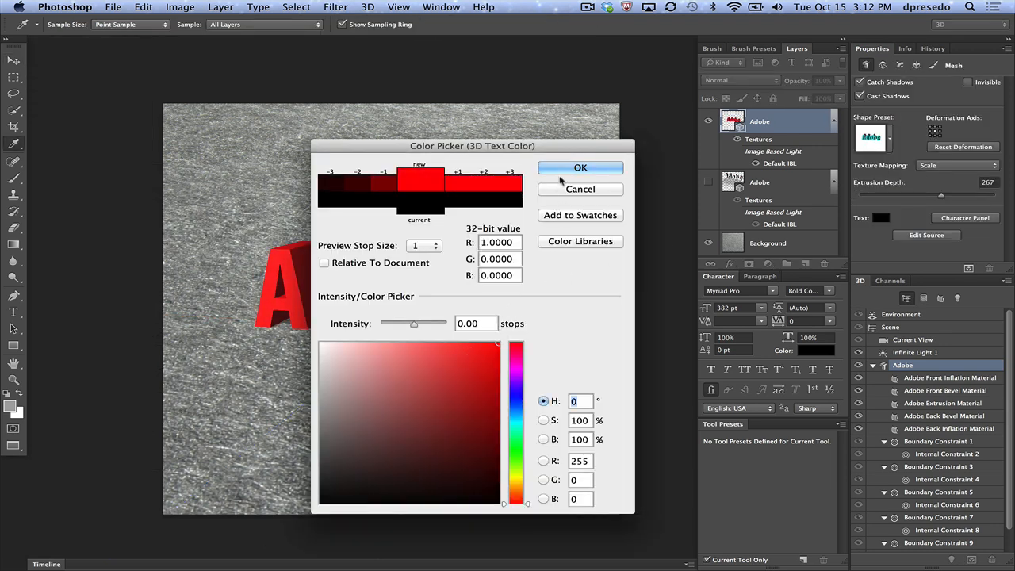
Step: Confirm red, preview Depth Map and Bounding Box presets, then apply 3D-Type-Style
{"action": "left_click", "coordinate": [579, 168]}
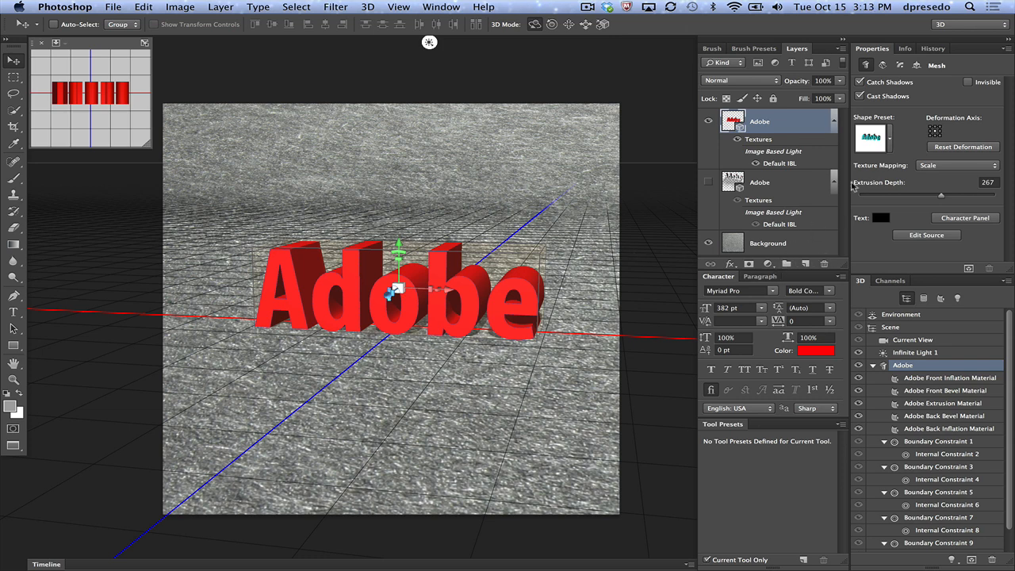
{"action": "mouse_move", "coordinate": [890, 327]}
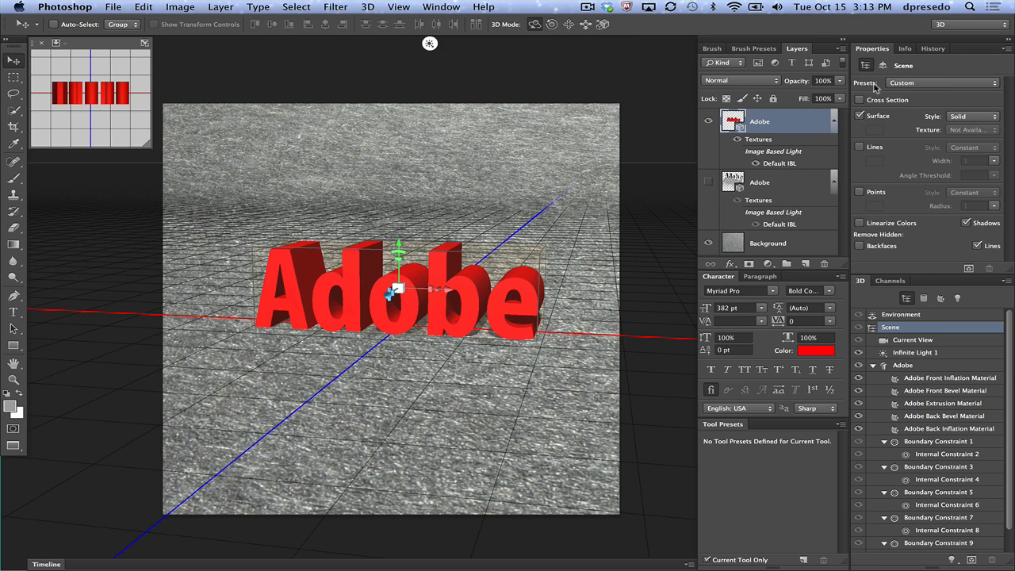
{"action": "left_click", "coordinate": [943, 82]}
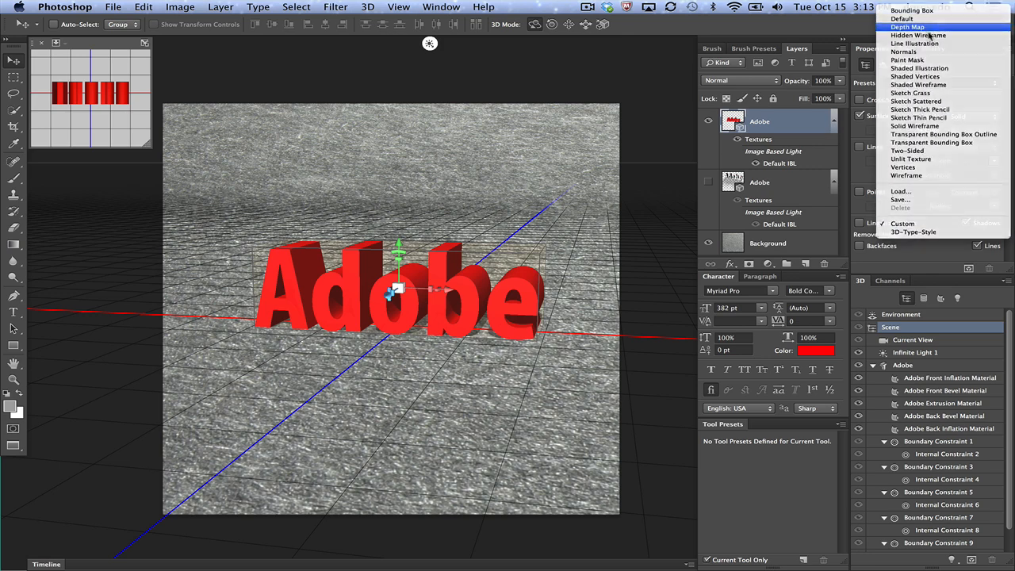
{"action": "left_click", "coordinate": [907, 27]}
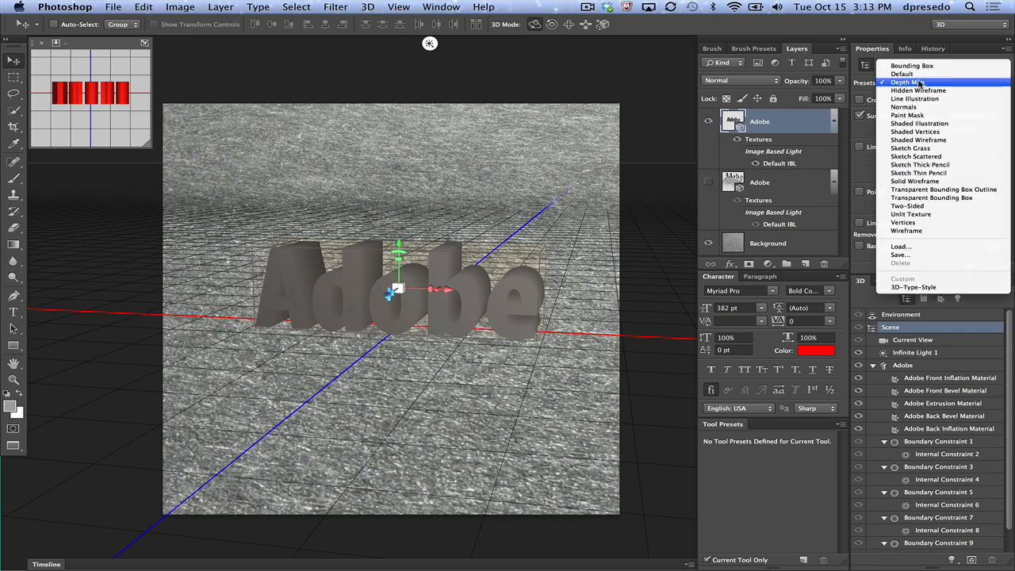
{"action": "left_click", "coordinate": [912, 65]}
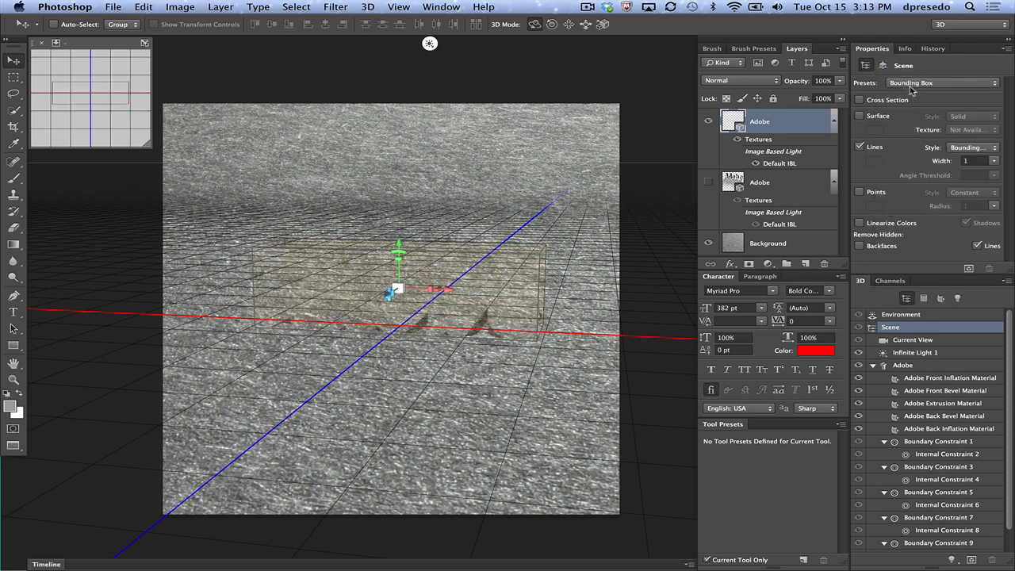
{"action": "left_click", "coordinate": [941, 82]}
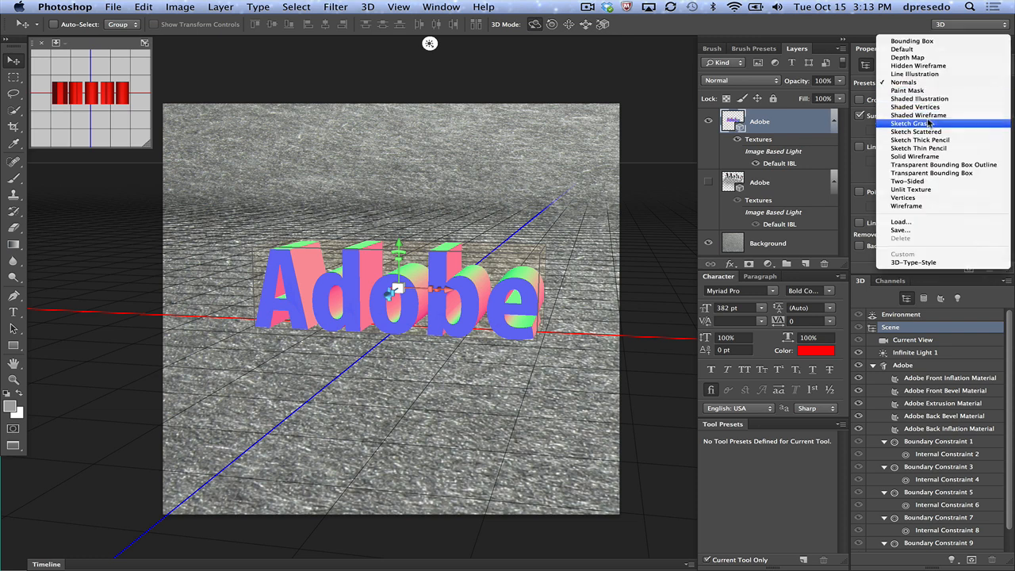
{"action": "mouse_move", "coordinate": [931, 172]}
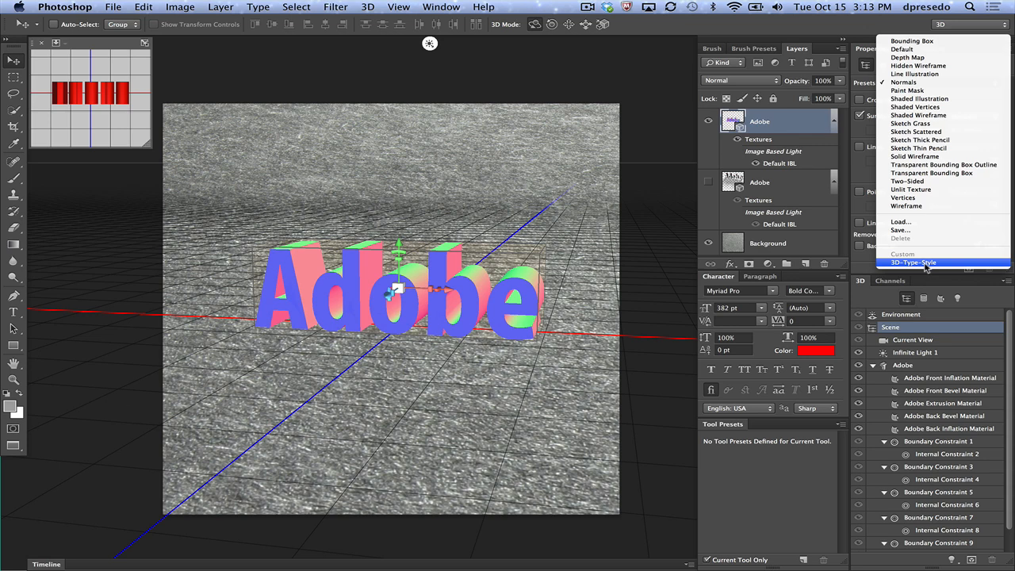
{"action": "left_click", "coordinate": [913, 262]}
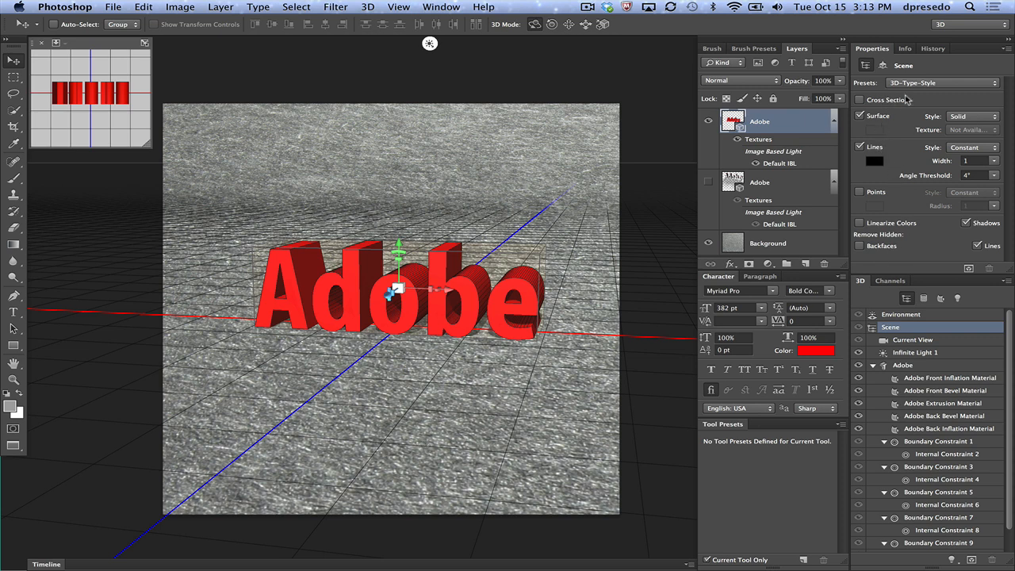
{"action": "mouse_move", "coordinate": [894, 137]}
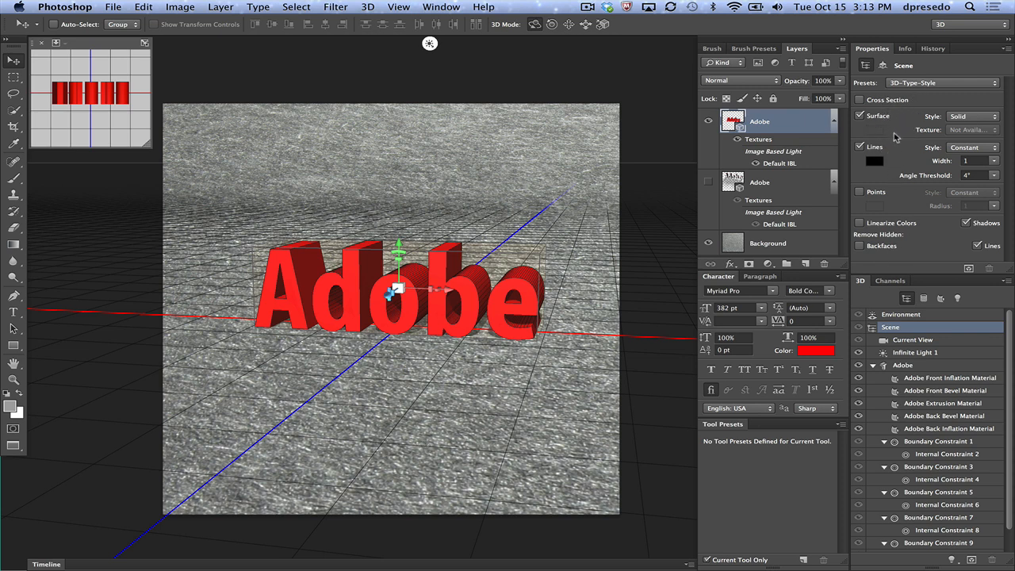
Step: Switch the scene to the Default preset with outline Lines enabled at width 1
{"action": "left_click", "coordinate": [981, 83]}
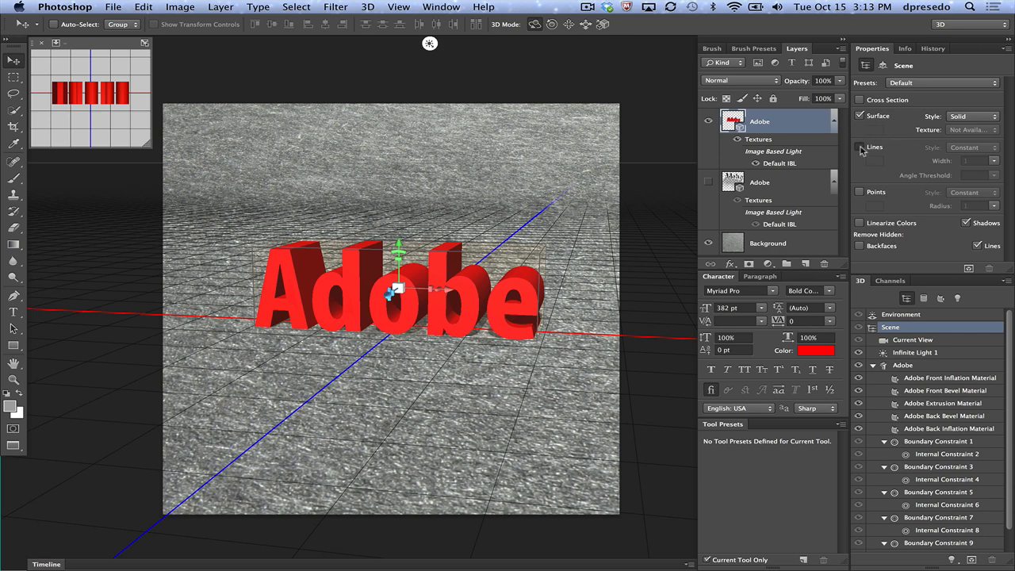
{"action": "left_click", "coordinate": [859, 147]}
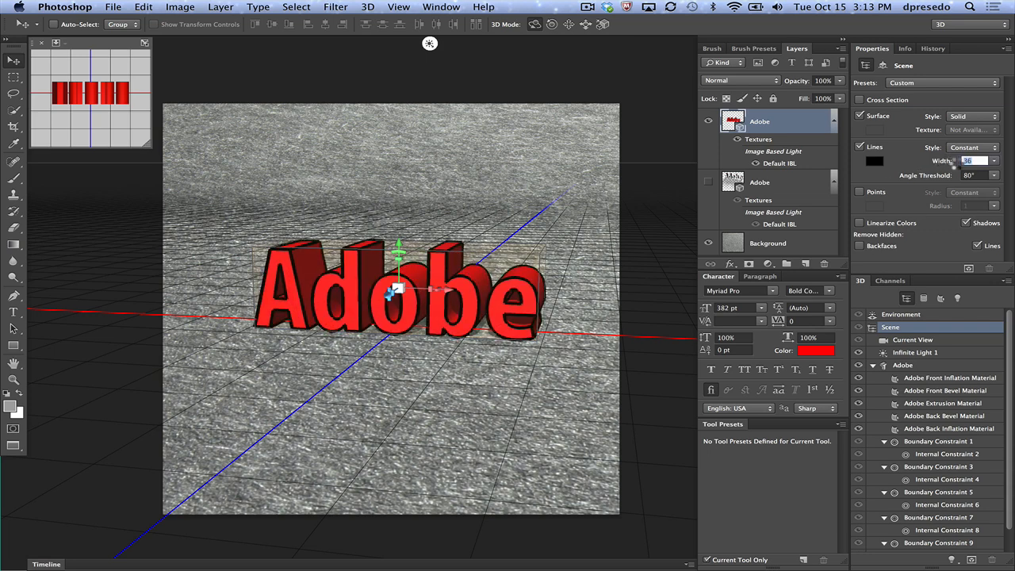
{"action": "type", "text": "1"}
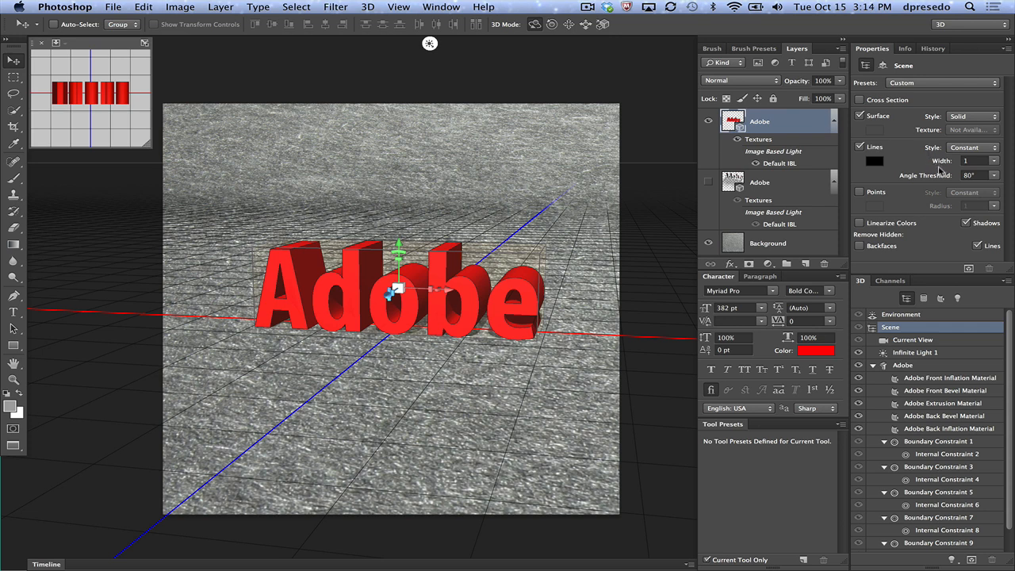
{"action": "mouse_move", "coordinate": [940, 167]}
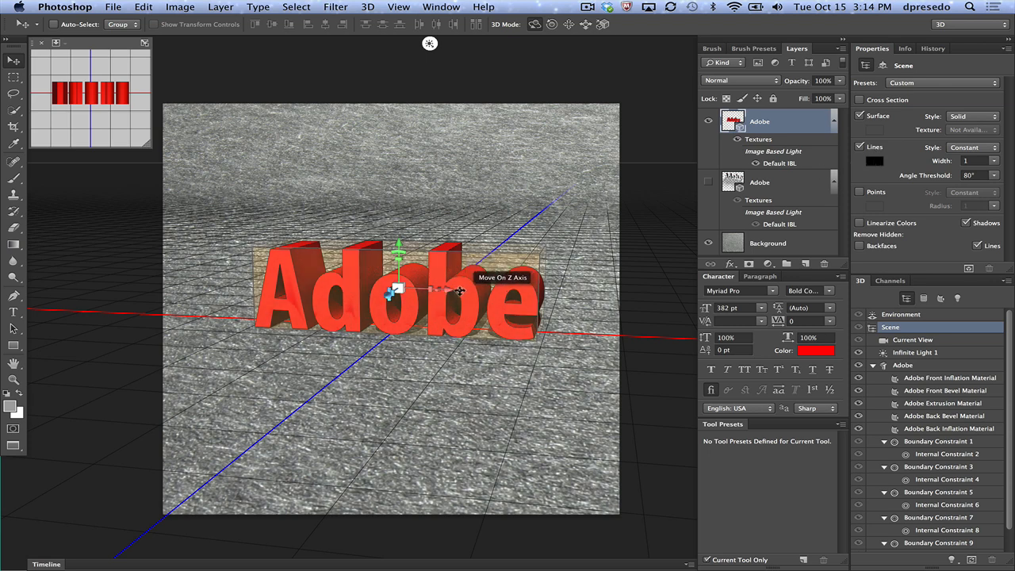
Step: Set the Adobe front inflation material's illumination colour to pure white (255,255,255)
{"action": "left_click", "coordinate": [902, 365]}
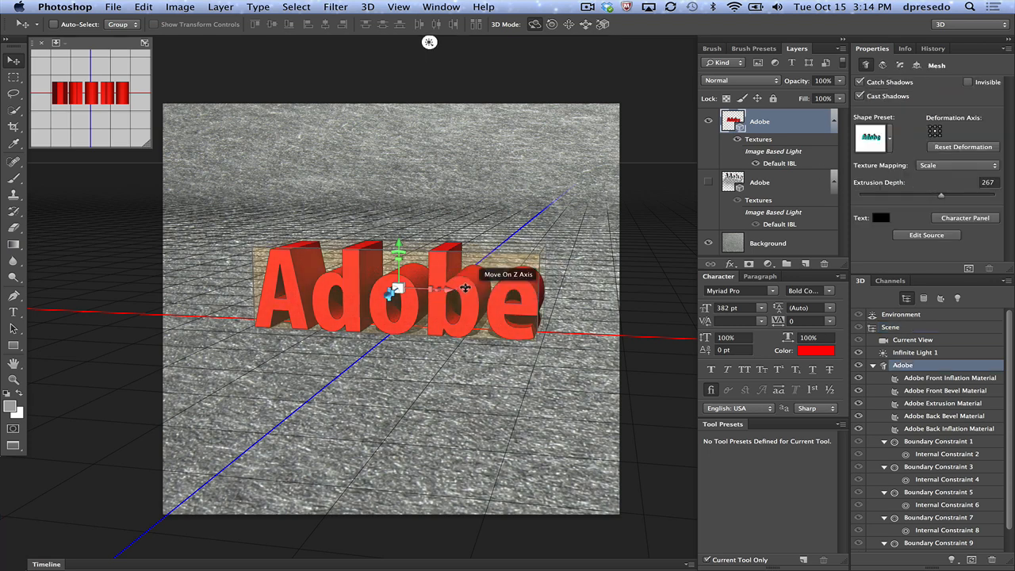
{"action": "left_click", "coordinate": [949, 377]}
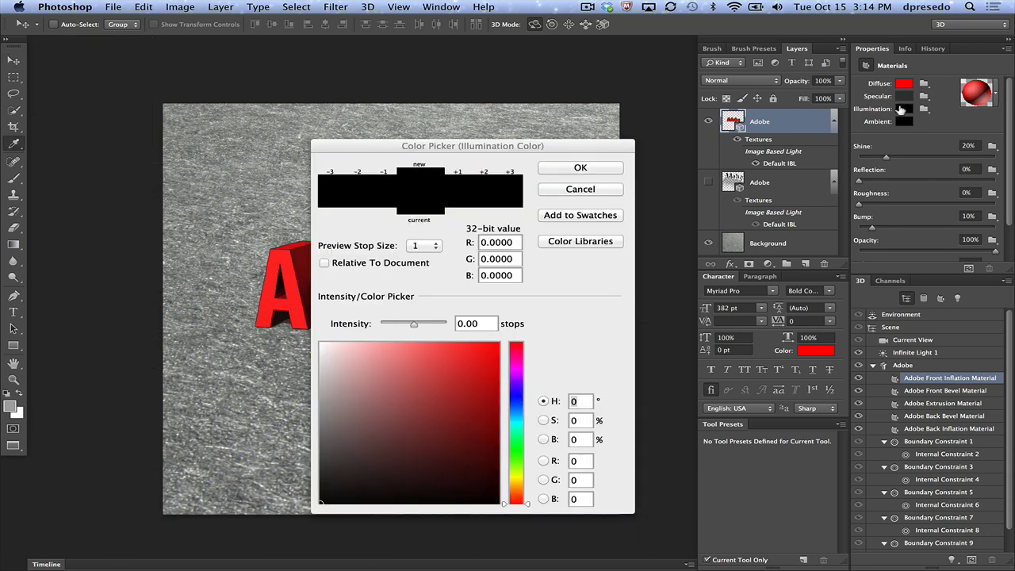
{"action": "left_click", "coordinate": [347, 361]}
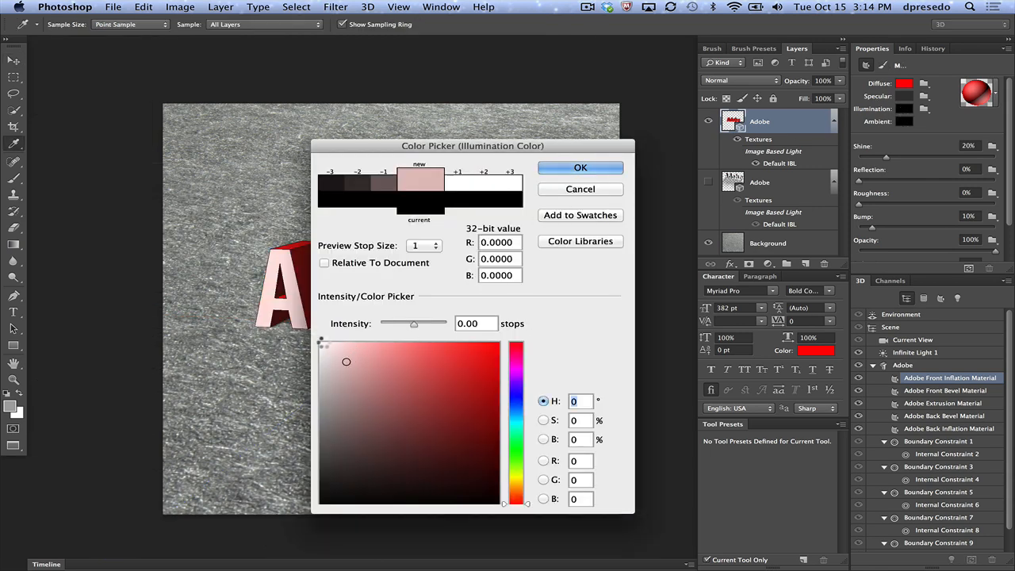
{"action": "left_click", "coordinate": [321, 339]}
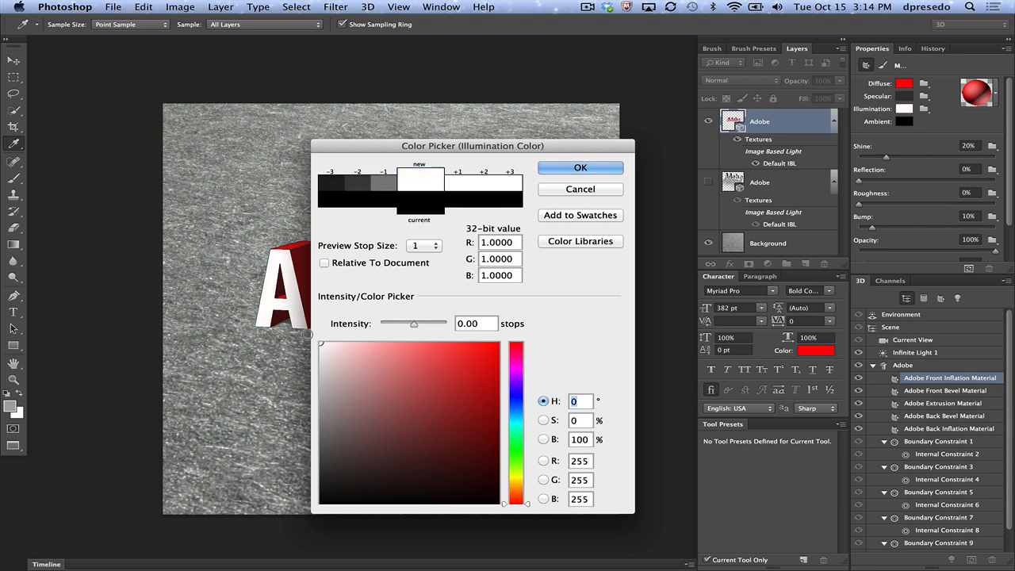
{"action": "left_click", "coordinate": [579, 167]}
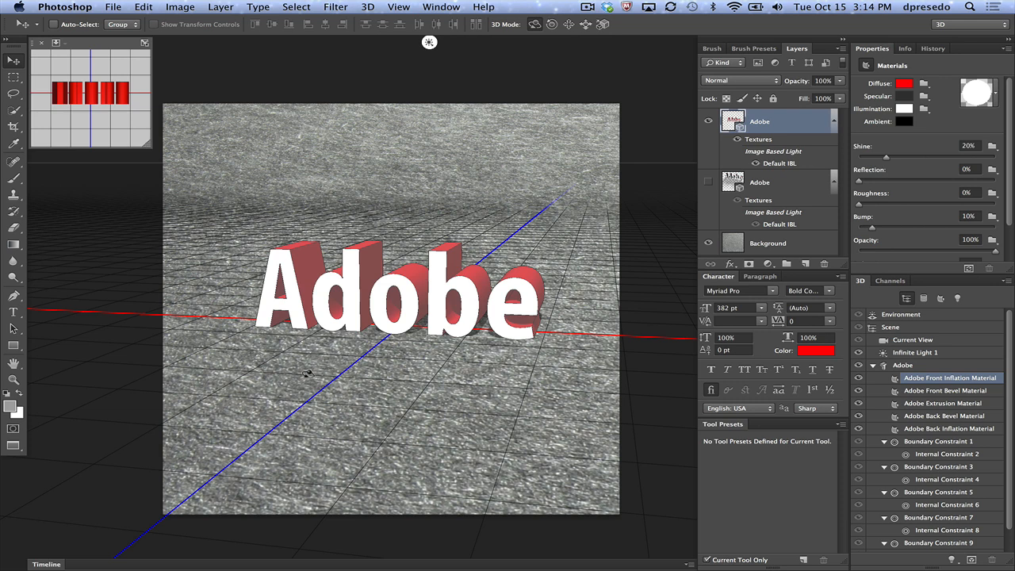
{"action": "mouse_move", "coordinate": [329, 351]}
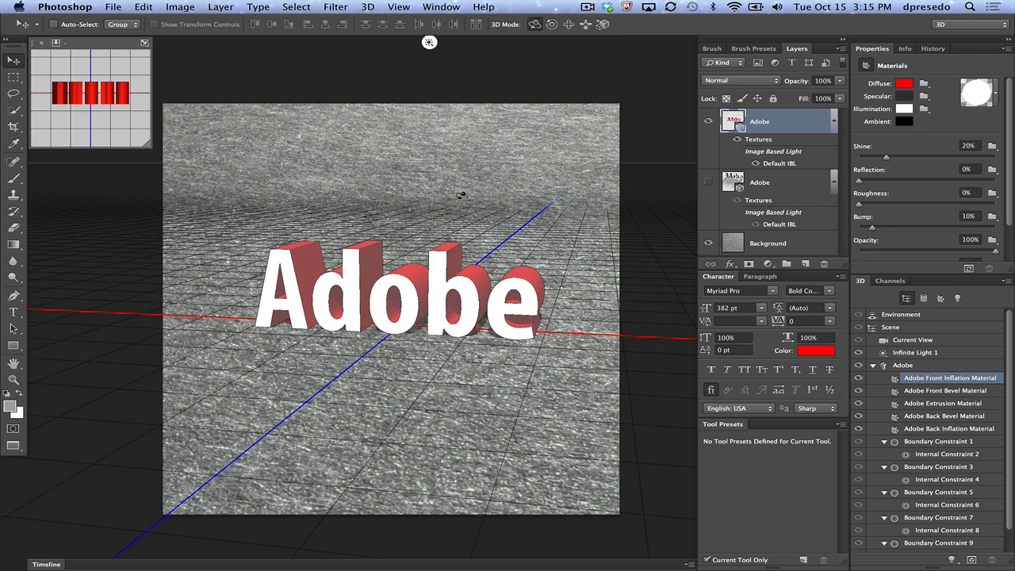
{"action": "mouse_move", "coordinate": [410, 374]}
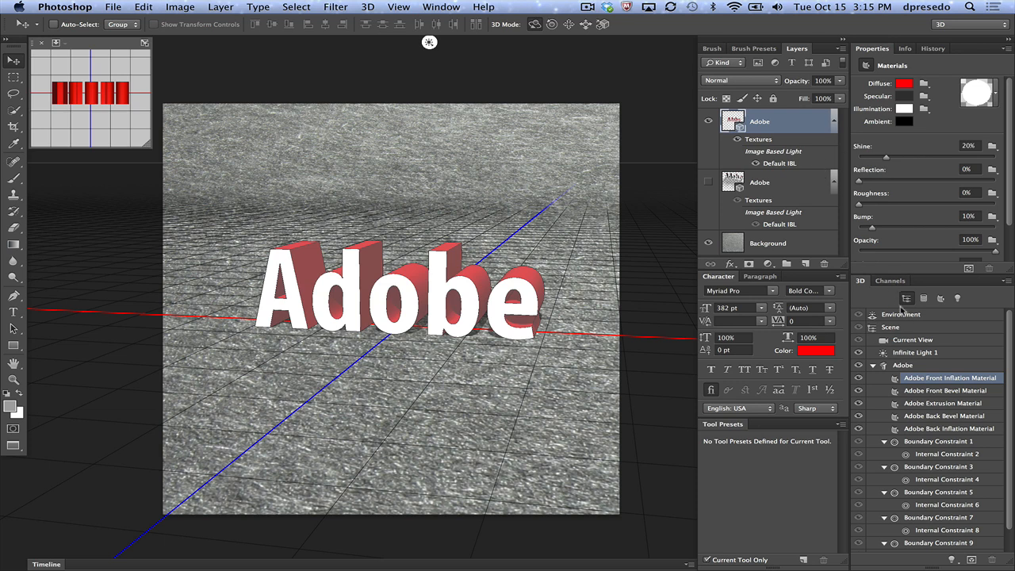
Step: Select Scene in the 3D panel to show its surface and line options
{"action": "left_click", "coordinate": [889, 326]}
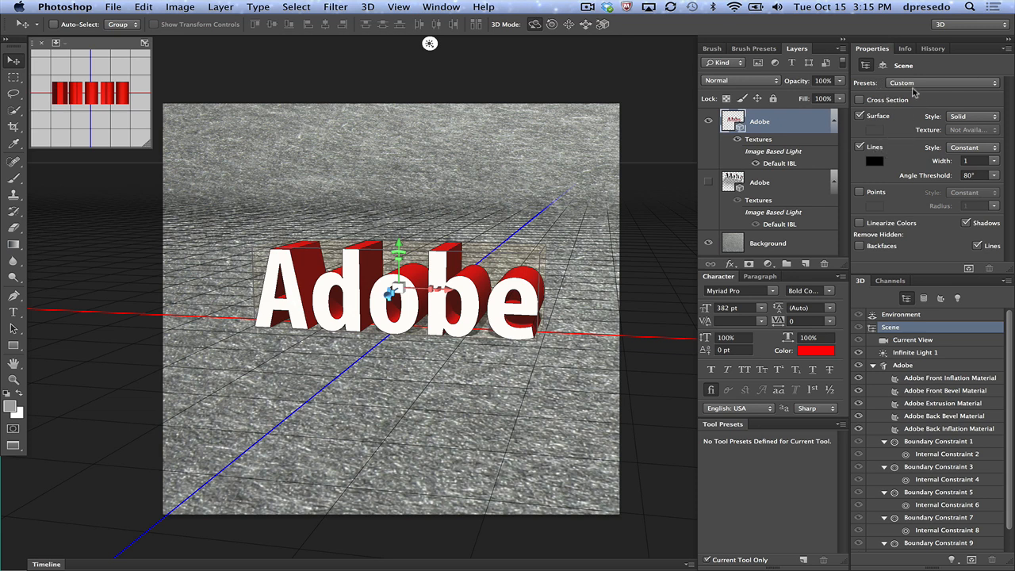
{"action": "mouse_move", "coordinate": [884, 90]}
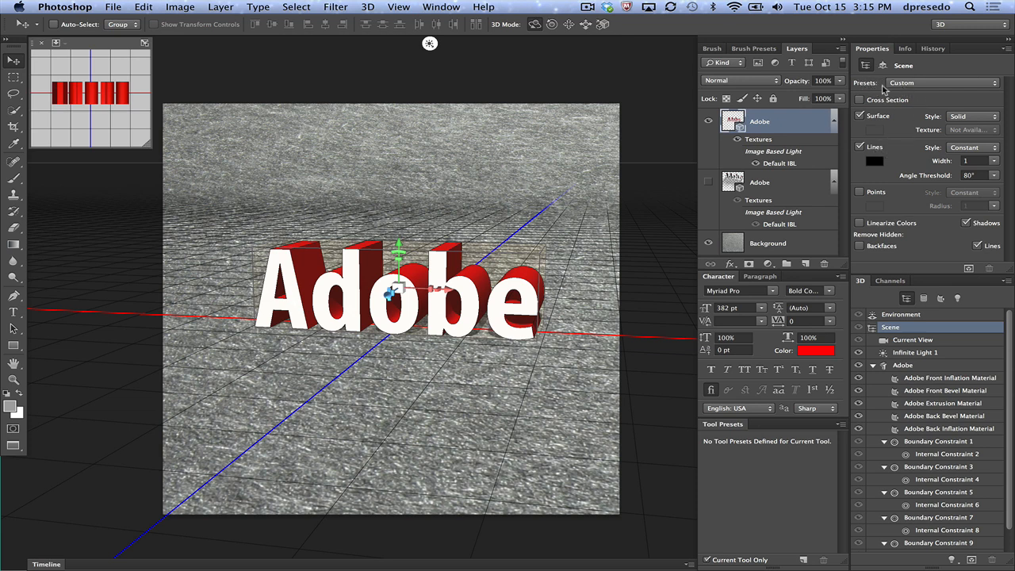
{"action": "mouse_move", "coordinate": [898, 131]}
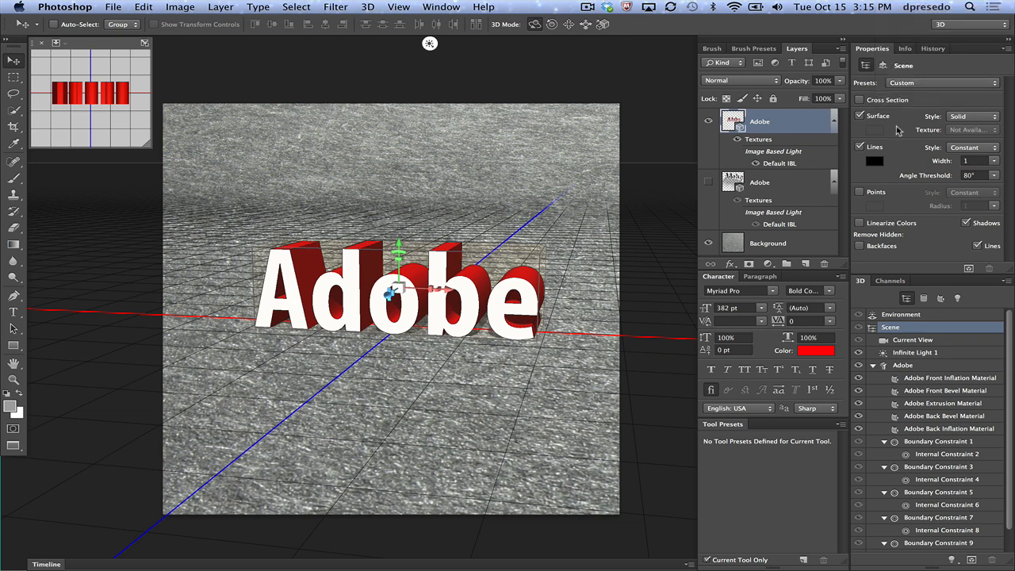
{"action": "mouse_move", "coordinate": [876, 159]}
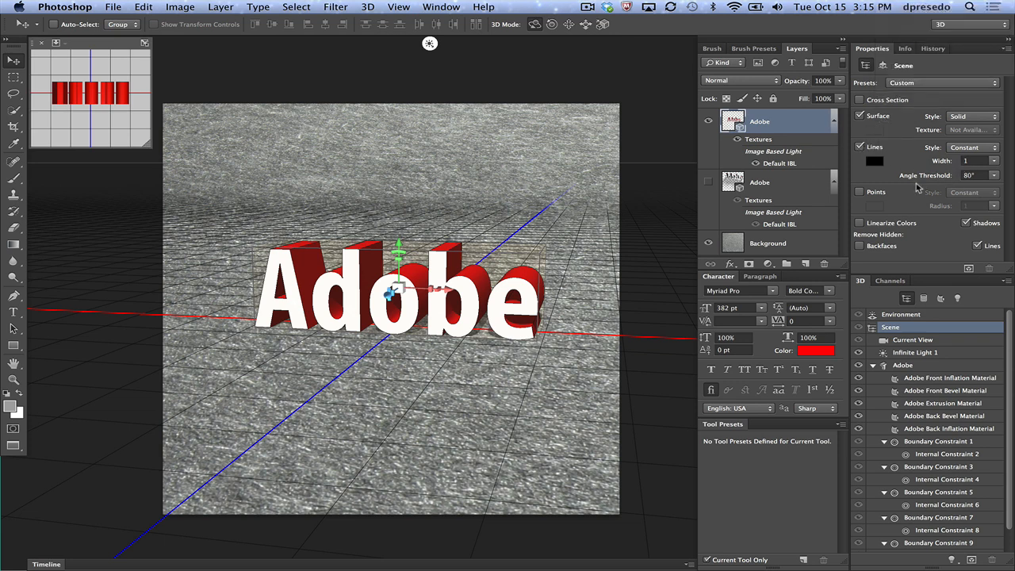
{"action": "mouse_move", "coordinate": [888, 173]}
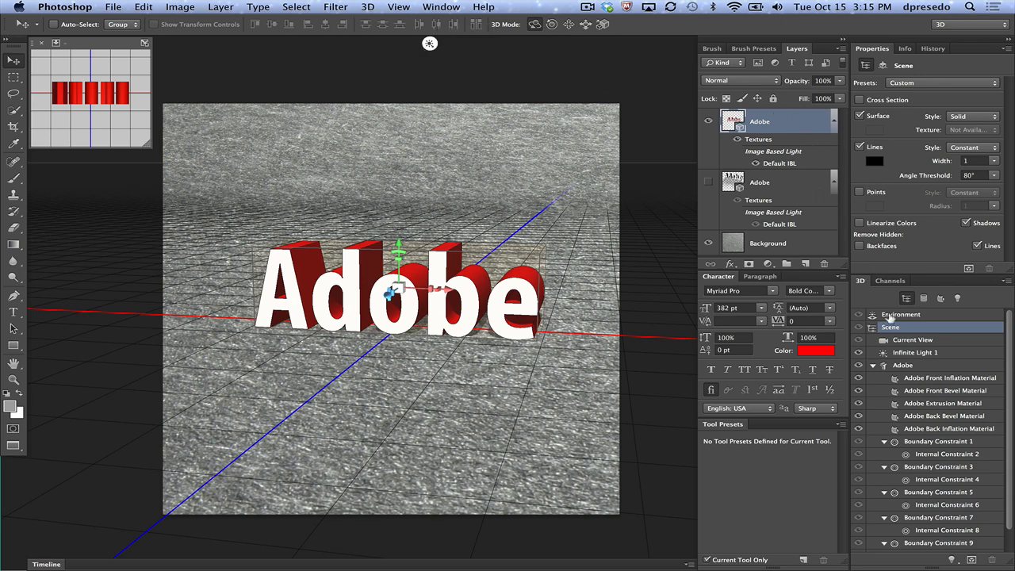
Step: Open the Environment ground-shadow settings and select Infinite Light 1 to shape shadows
{"action": "left_click", "coordinate": [900, 314]}
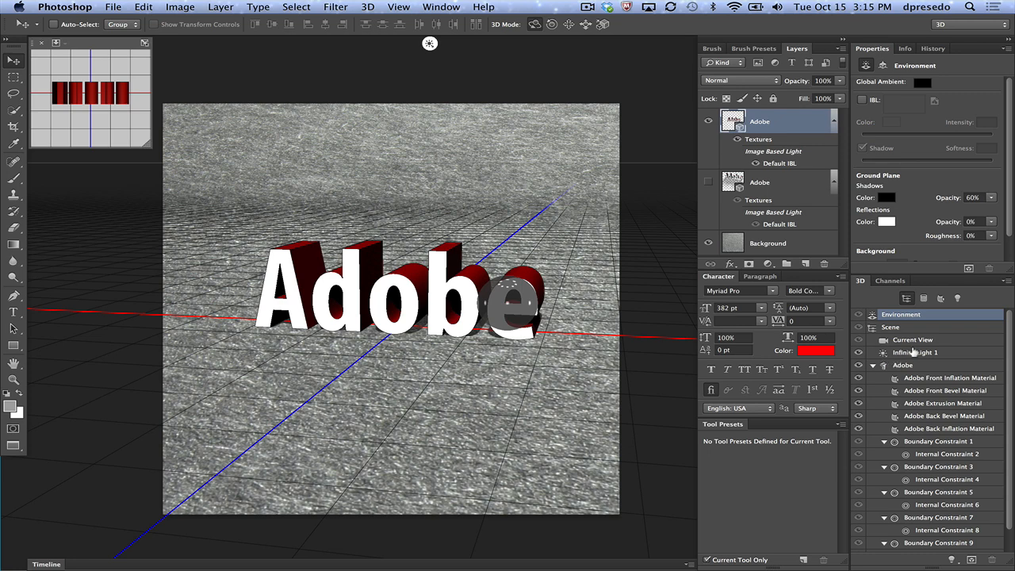
{"action": "left_click", "coordinate": [914, 352]}
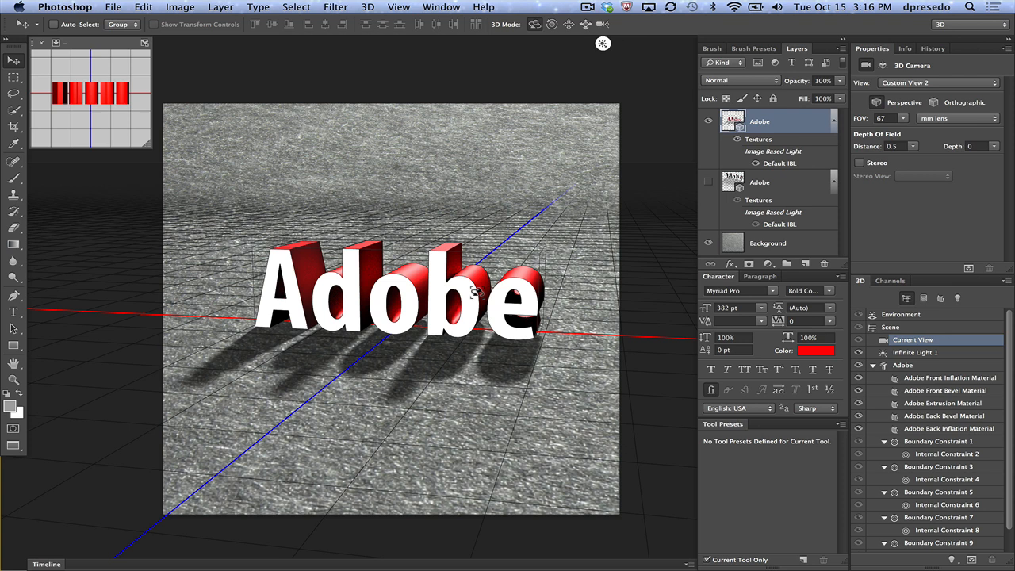
{"action": "mouse_move", "coordinate": [456, 281]}
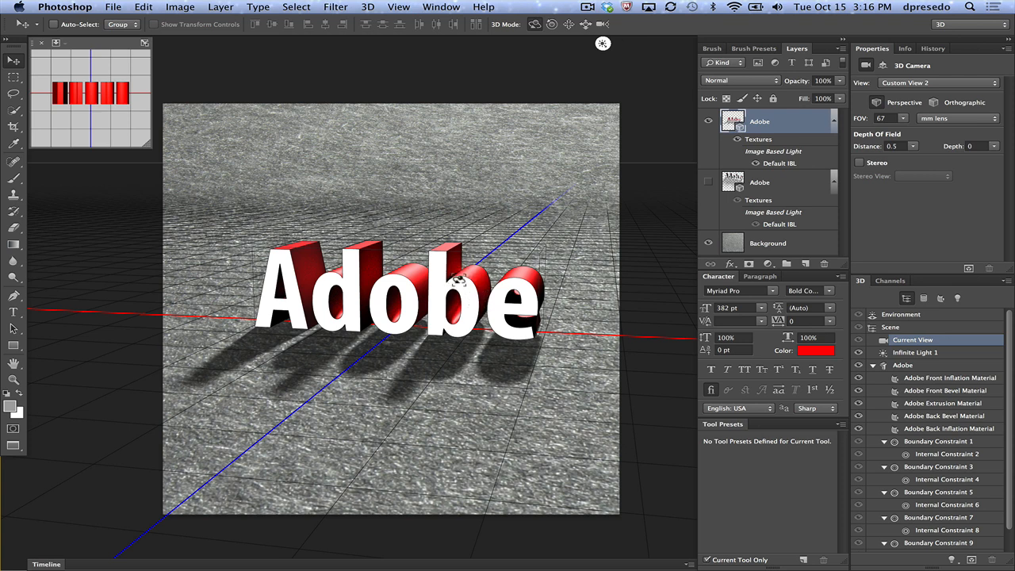
{"action": "mouse_move", "coordinate": [471, 317]}
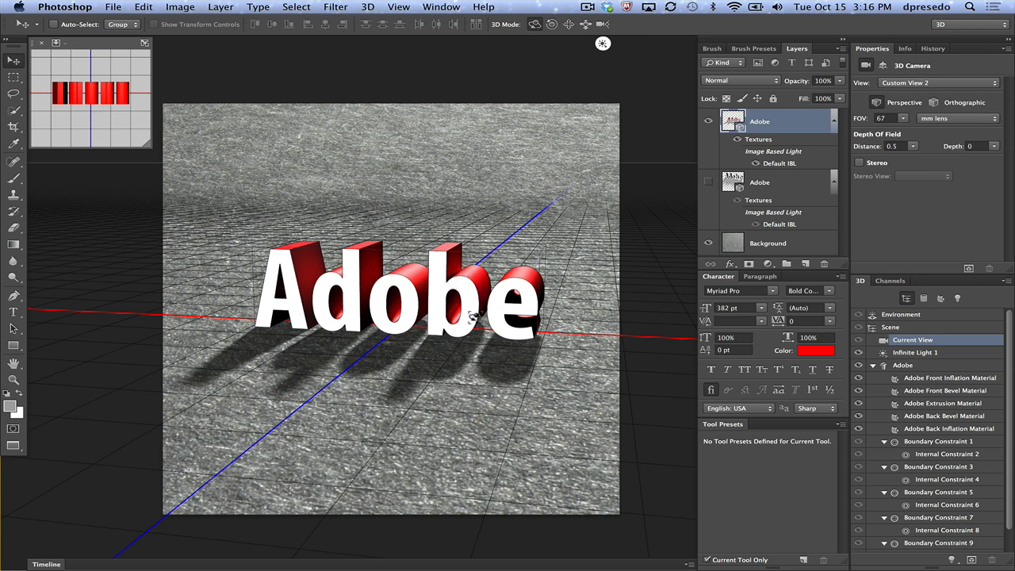
{"action": "mouse_move", "coordinate": [456, 294]}
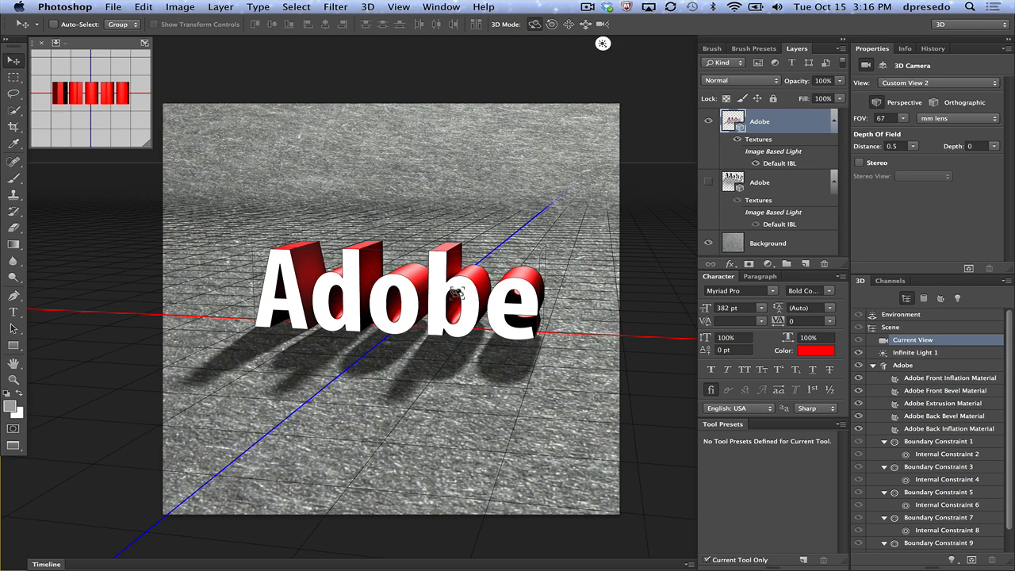
{"action": "mouse_move", "coordinate": [476, 289]}
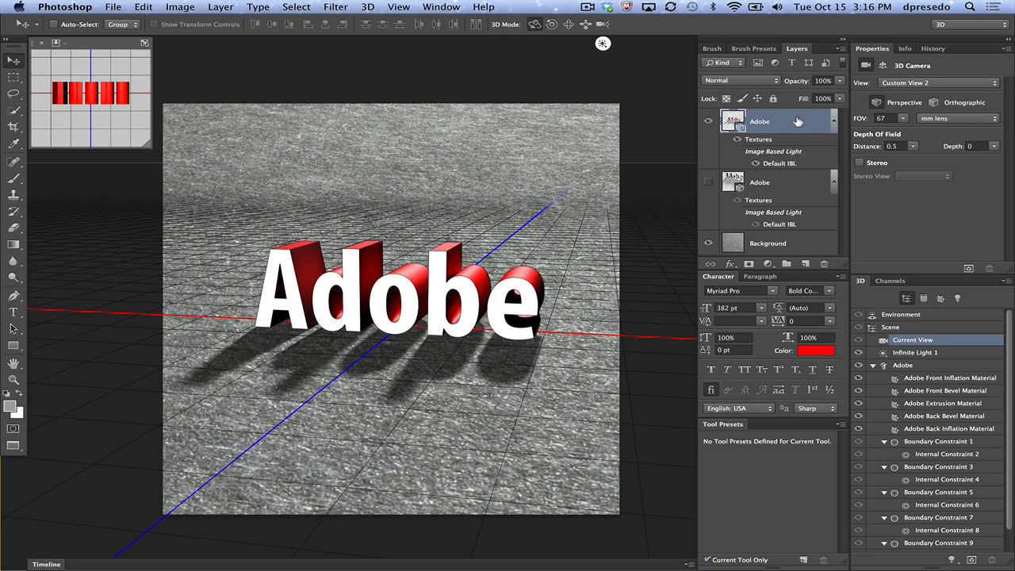
{"action": "mouse_move", "coordinate": [751, 164]}
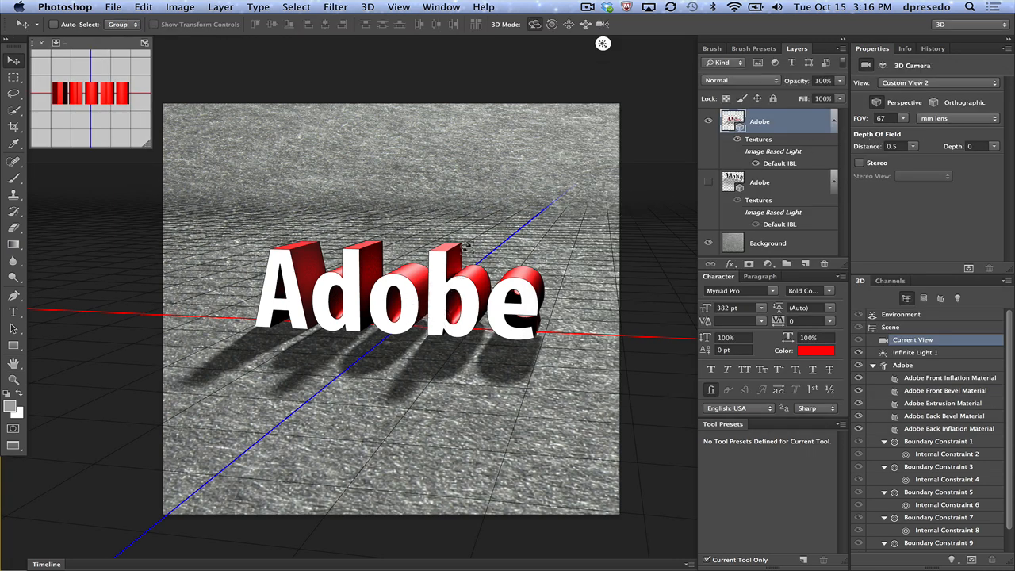
{"action": "mouse_move", "coordinate": [784, 202]}
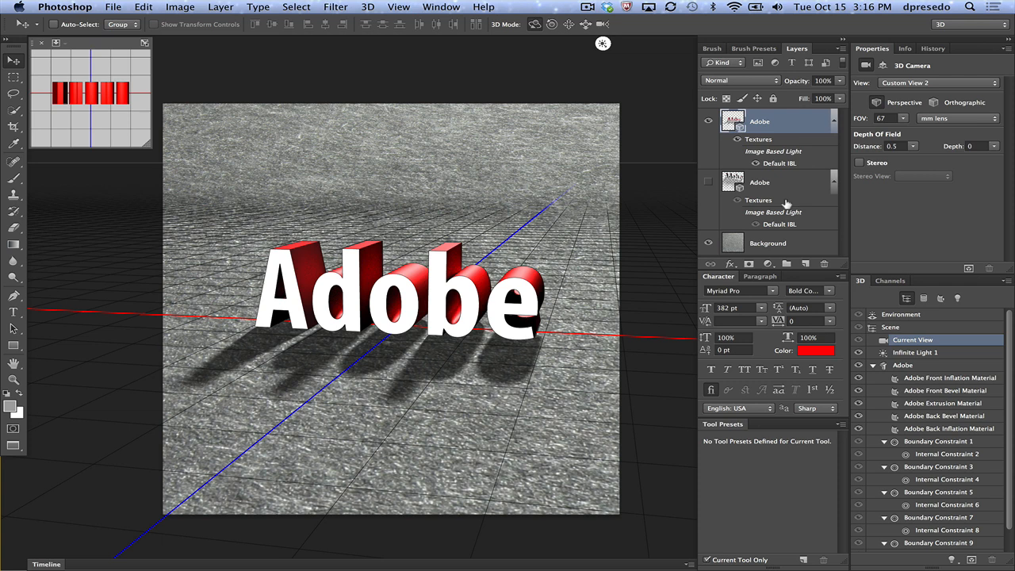
{"action": "mouse_move", "coordinate": [822, 229]}
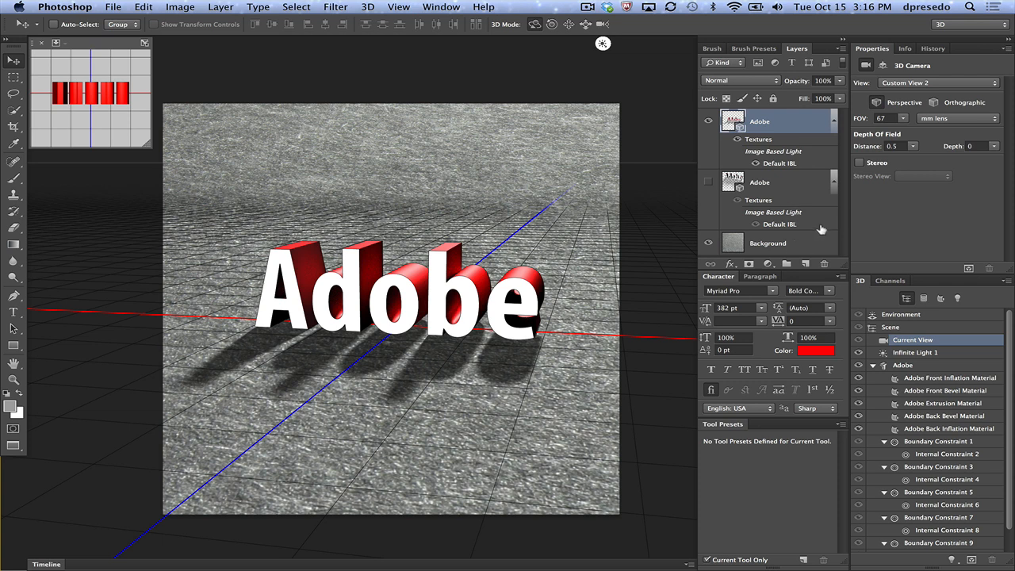
{"action": "mouse_move", "coordinate": [806, 193]}
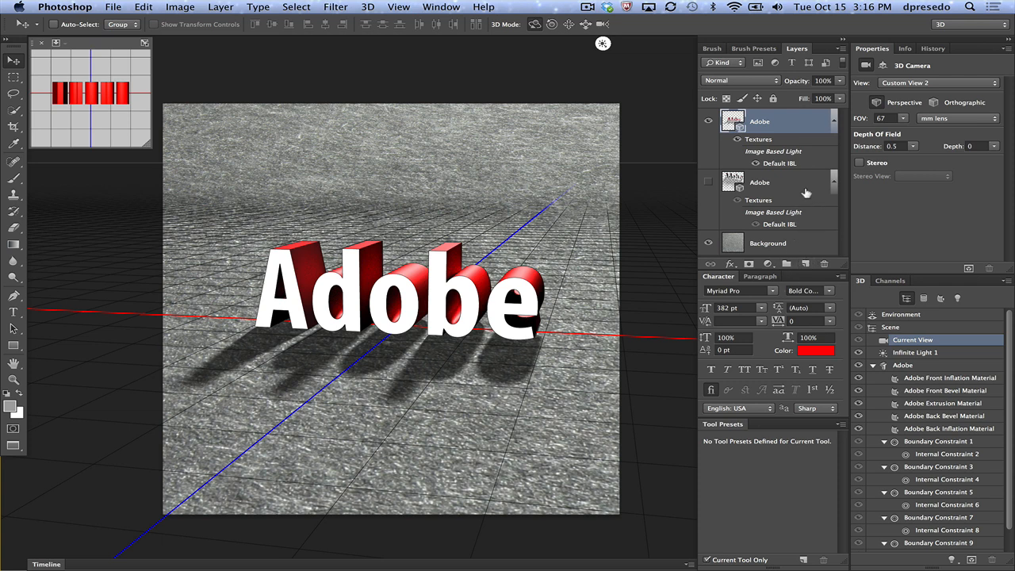
Step: Select Scene in the 3D panel to show the render options again
{"action": "left_click", "coordinate": [889, 326]}
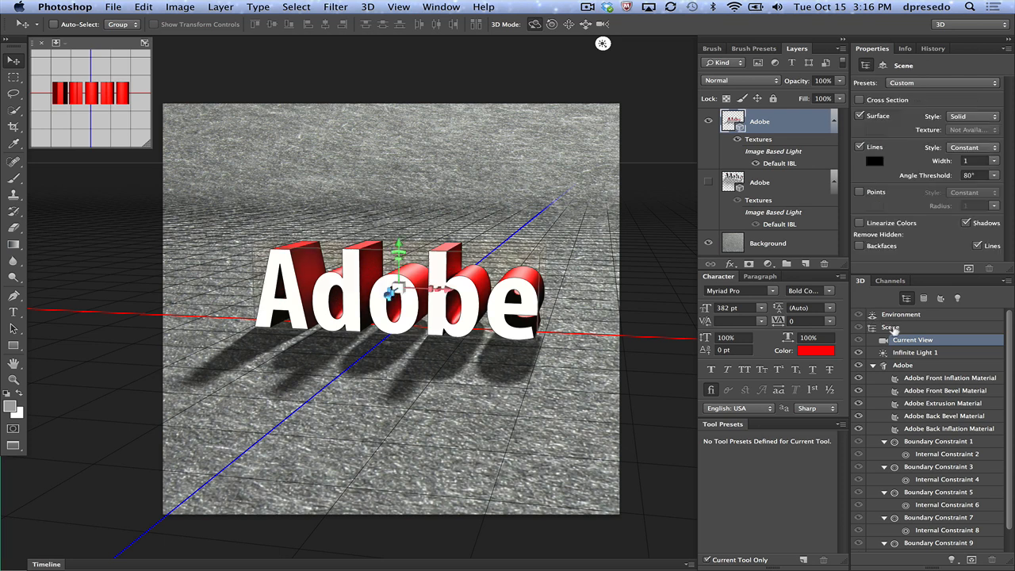
Step: Select the Adobe mesh and set the front cap Bevel Width to 30%
{"action": "left_click", "coordinate": [889, 326]}
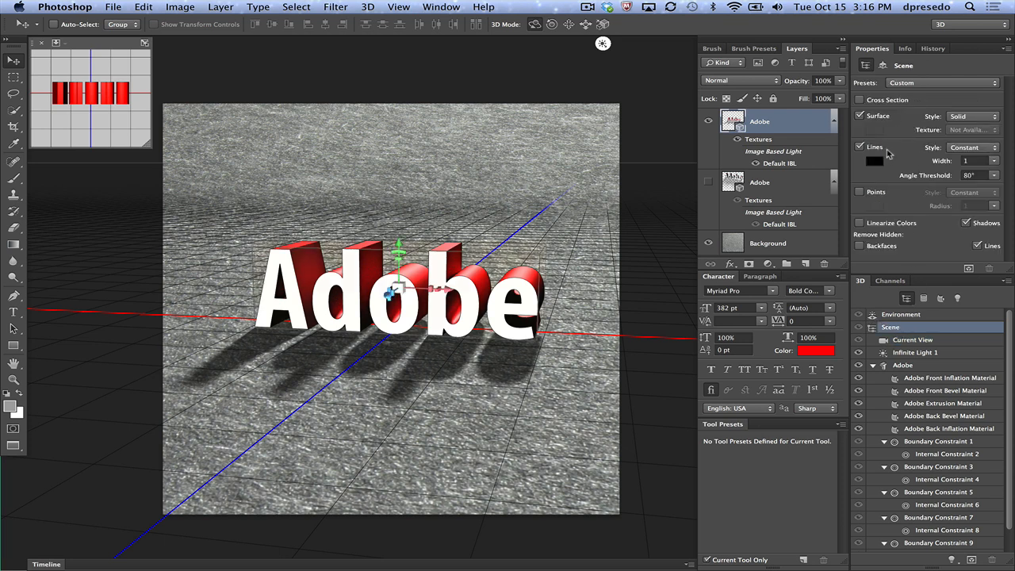
{"action": "left_click", "coordinate": [903, 365]}
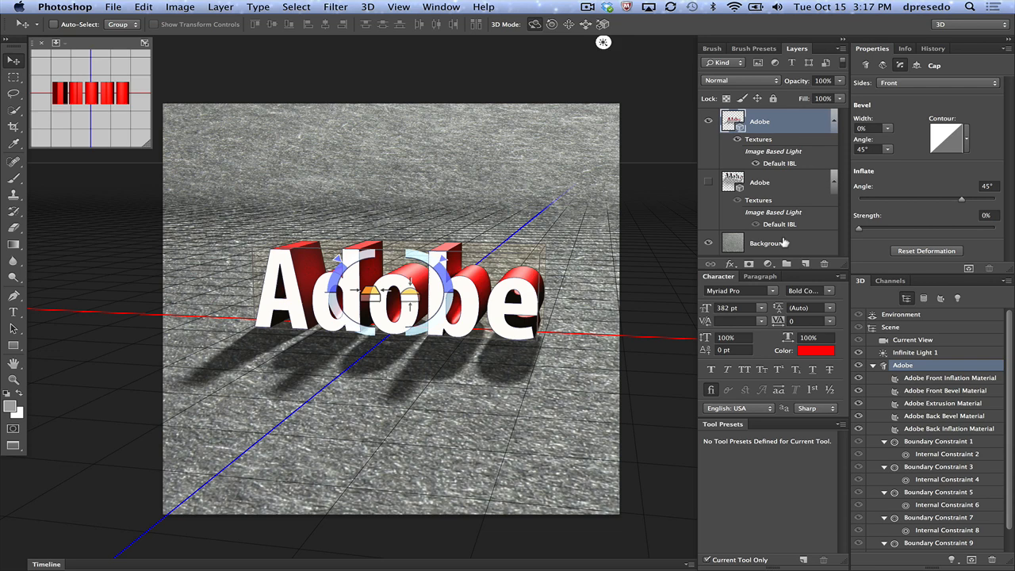
{"action": "mouse_move", "coordinate": [522, 265]}
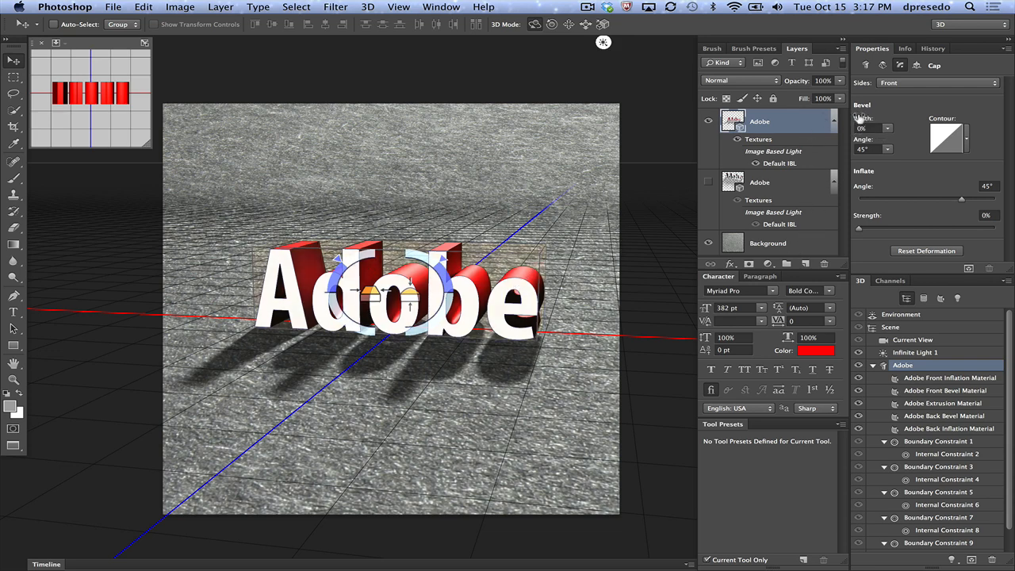
{"action": "type", "text": "30%"}
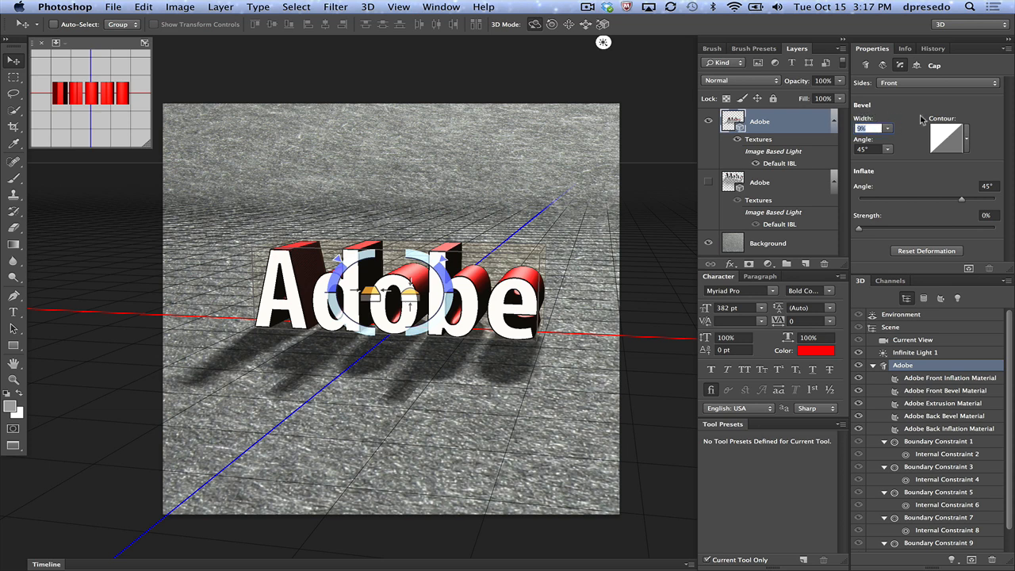
{"action": "mouse_move", "coordinate": [552, 248]}
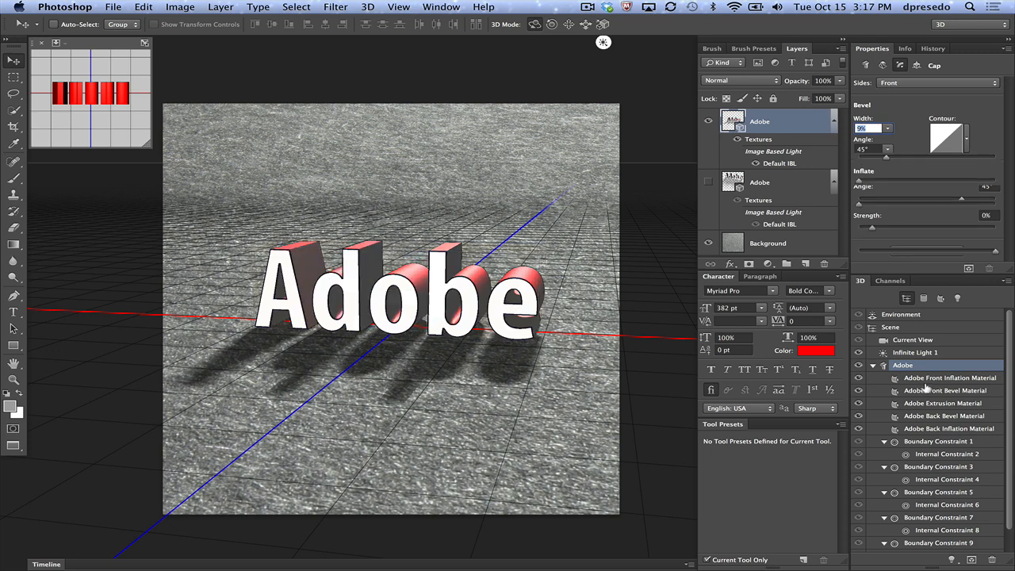
Step: Set the Adobe Front Bevel Material's diffuse colour to black
{"action": "left_click", "coordinate": [944, 390]}
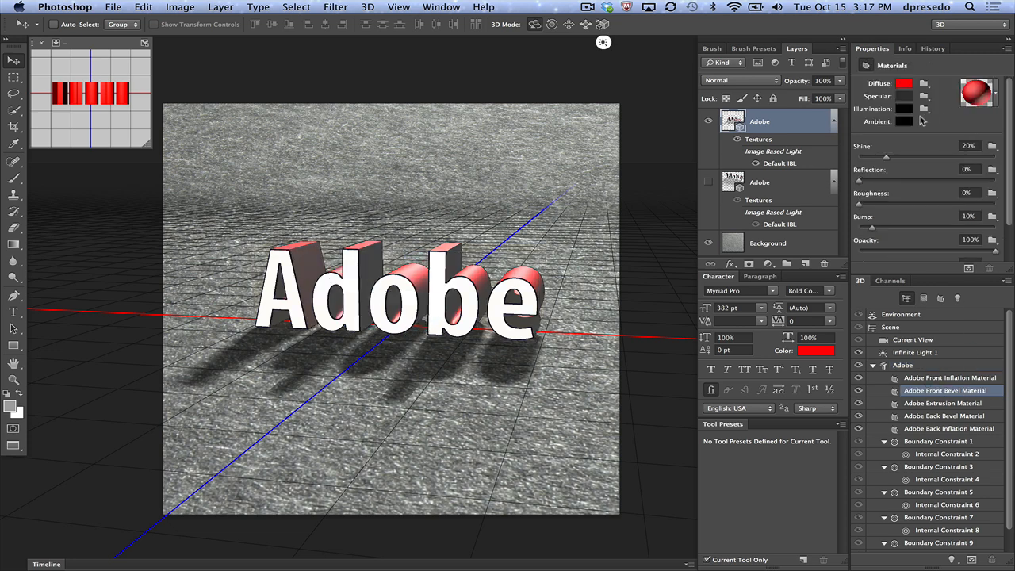
{"action": "left_click", "coordinate": [905, 82]}
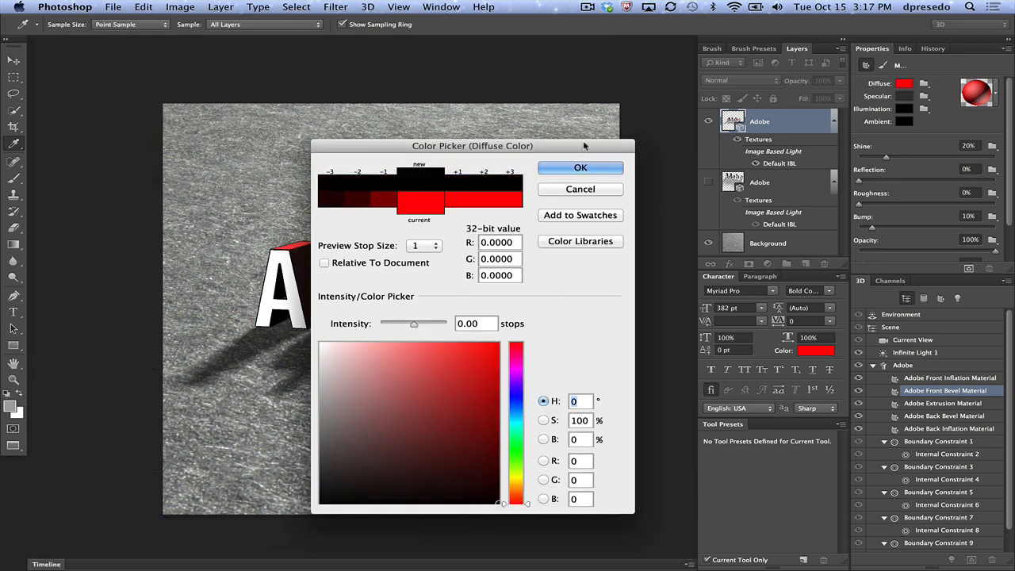
{"action": "left_click", "coordinate": [579, 167]}
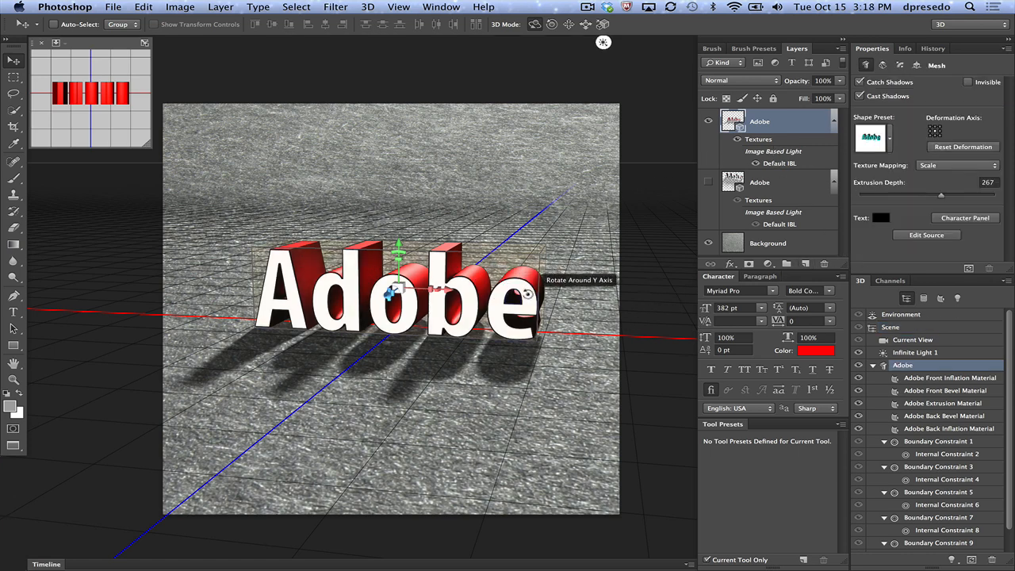
Step: Apply the Line Illustration render preset to the scene with Angle Threshold 3
{"action": "left_click", "coordinate": [890, 327]}
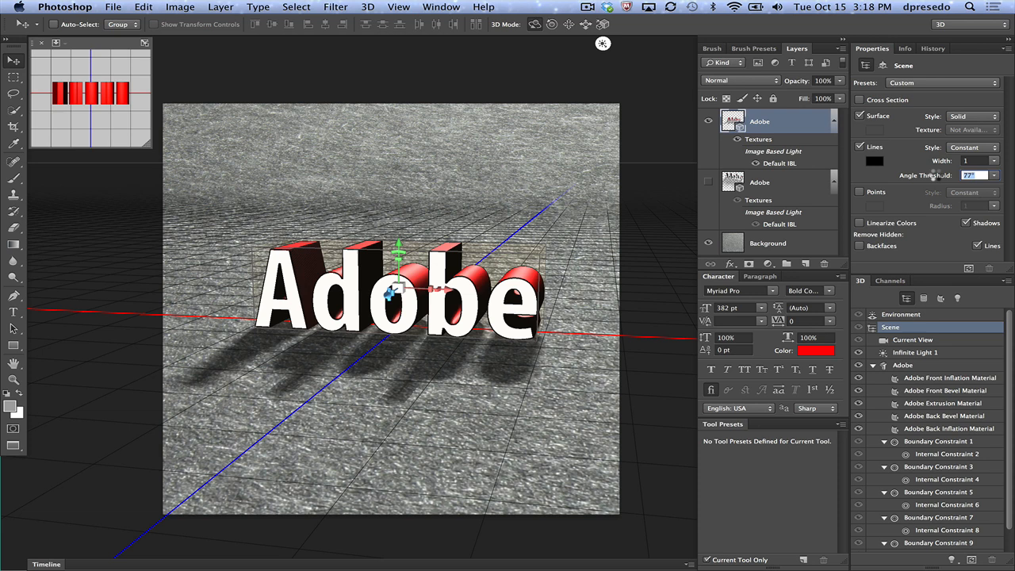
{"action": "type", "text": "88°"}
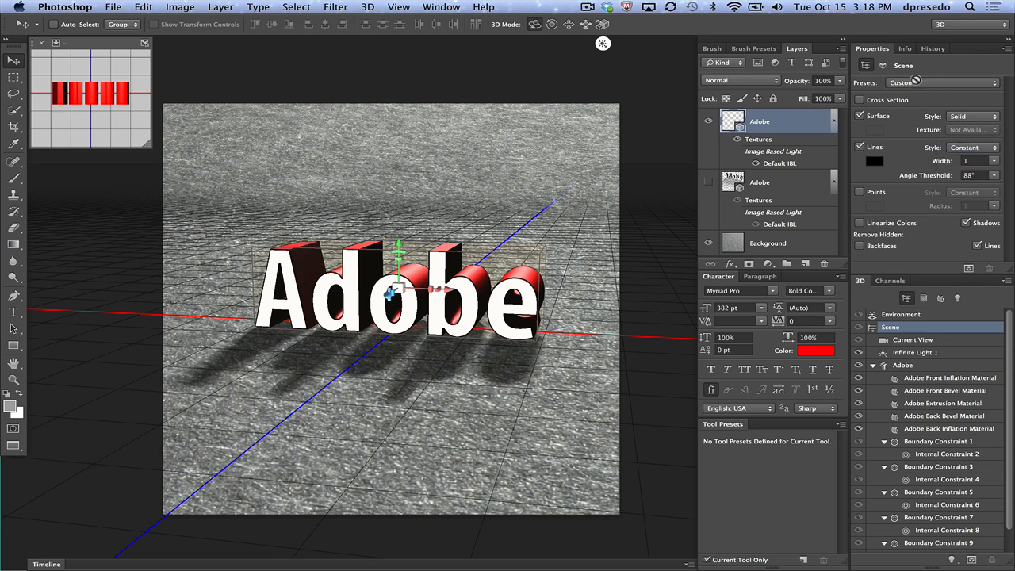
{"action": "left_click", "coordinate": [912, 339]}
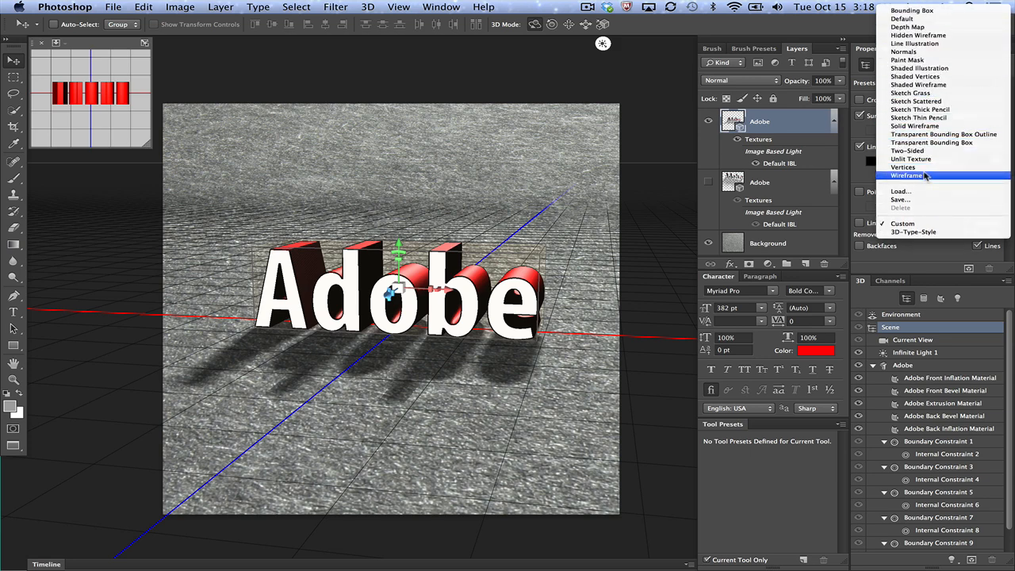
{"action": "mouse_move", "coordinate": [919, 68]}
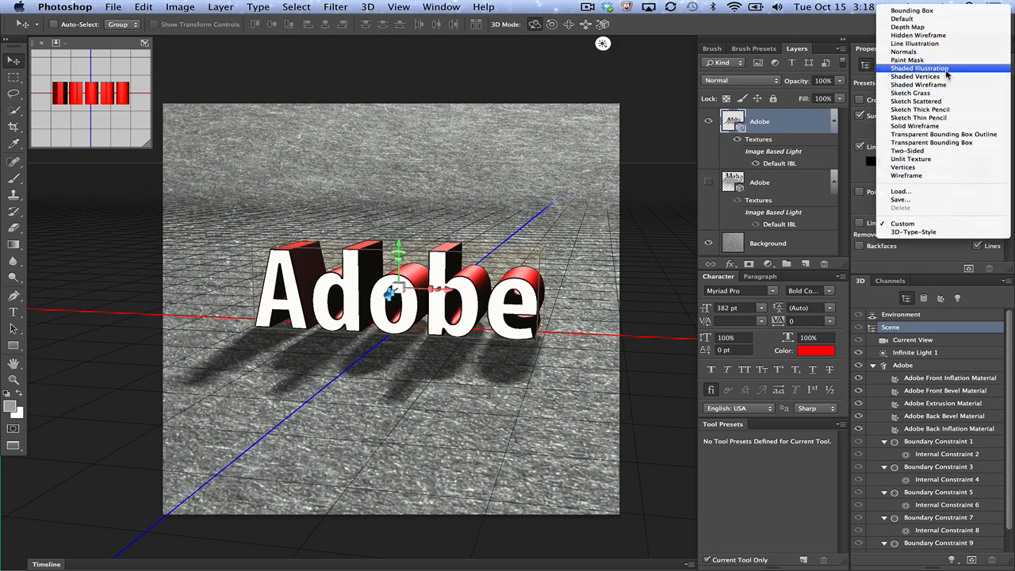
{"action": "left_click", "coordinate": [918, 43]}
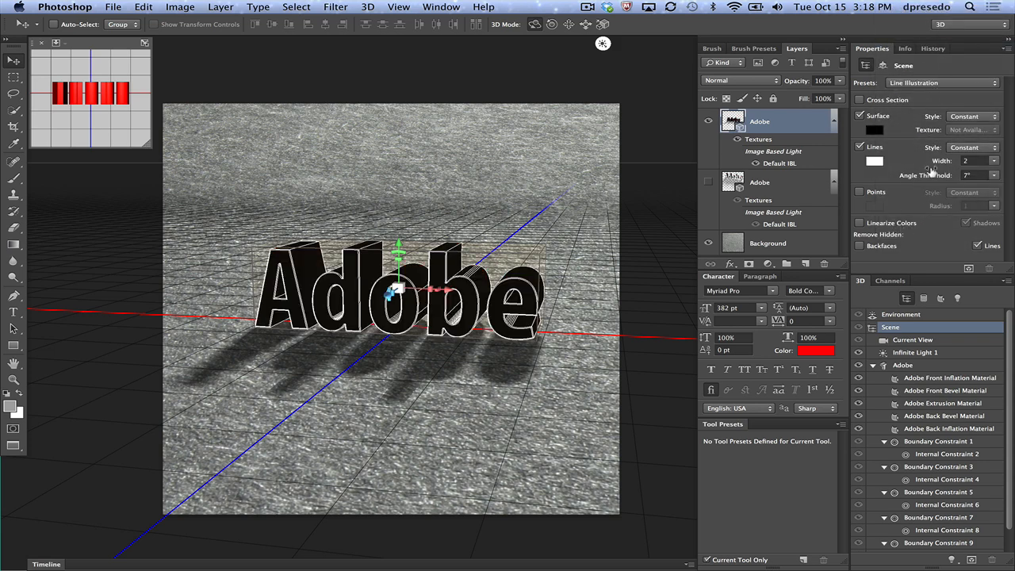
{"action": "type", "text": "0"}
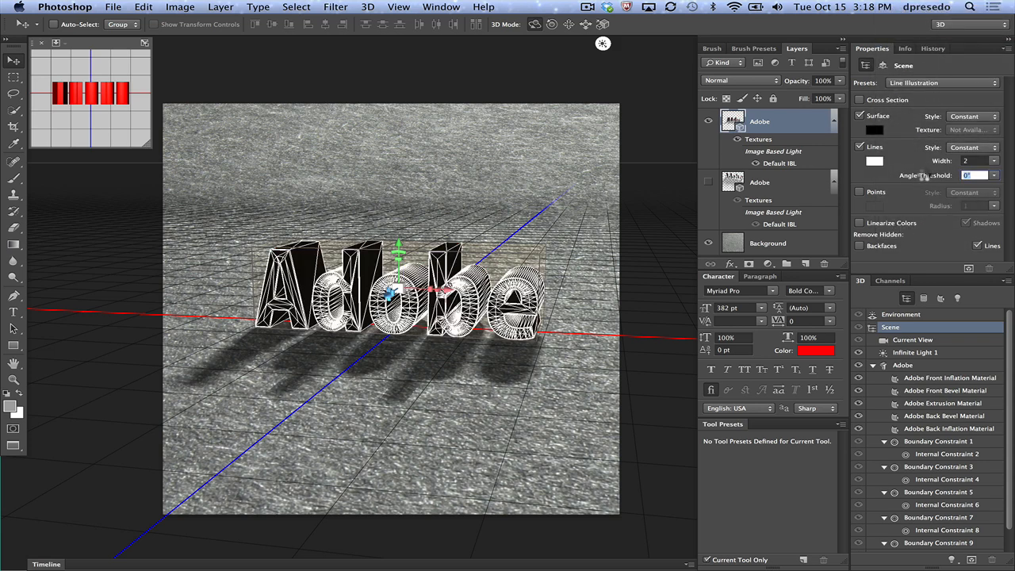
{"action": "type", "text": "3"}
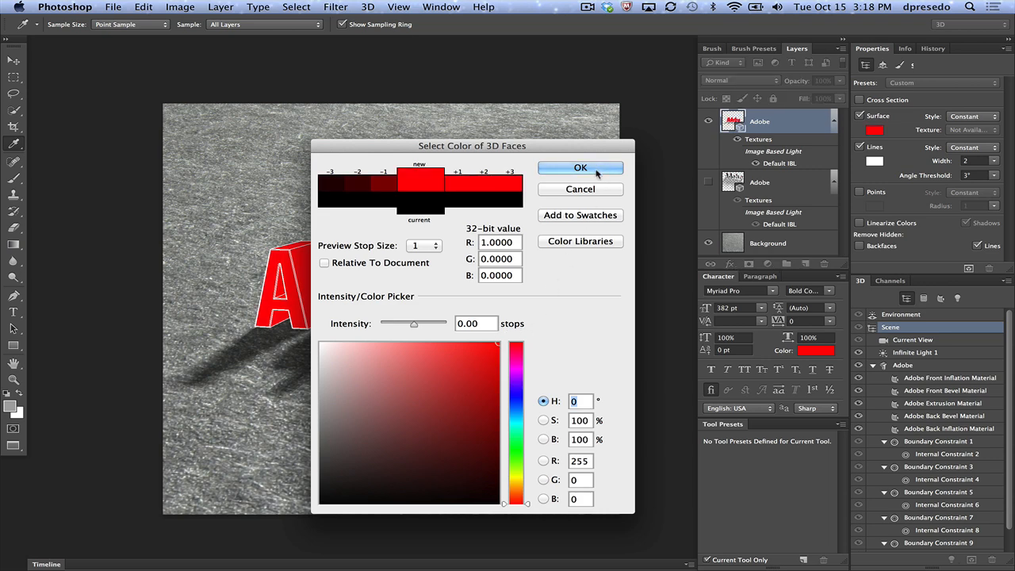
Step: Confirm red as the face colour and sample a colour for the Front Inflation Material's diffuse
{"action": "left_click", "coordinate": [579, 167]}
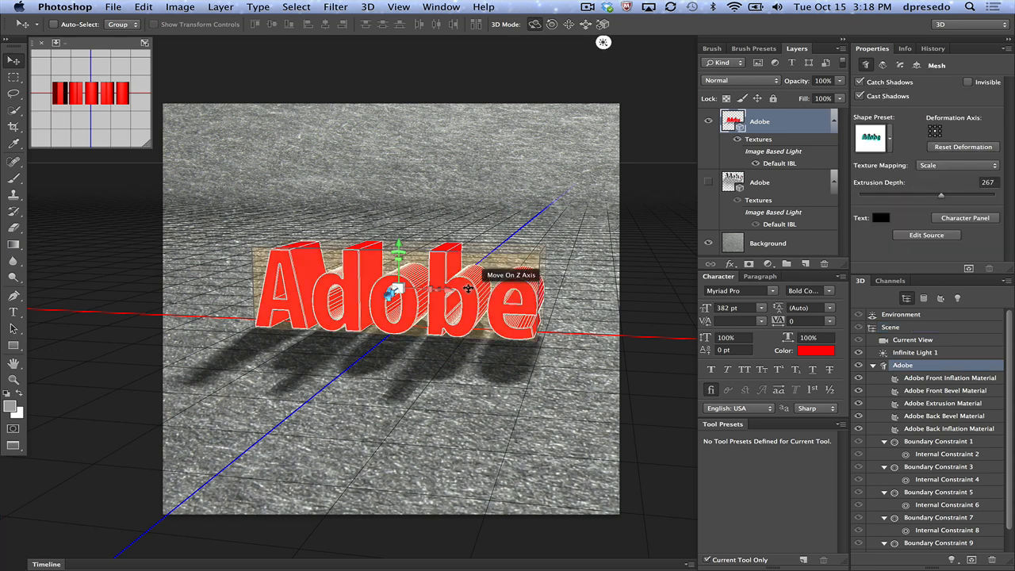
{"action": "left_click", "coordinate": [949, 377]}
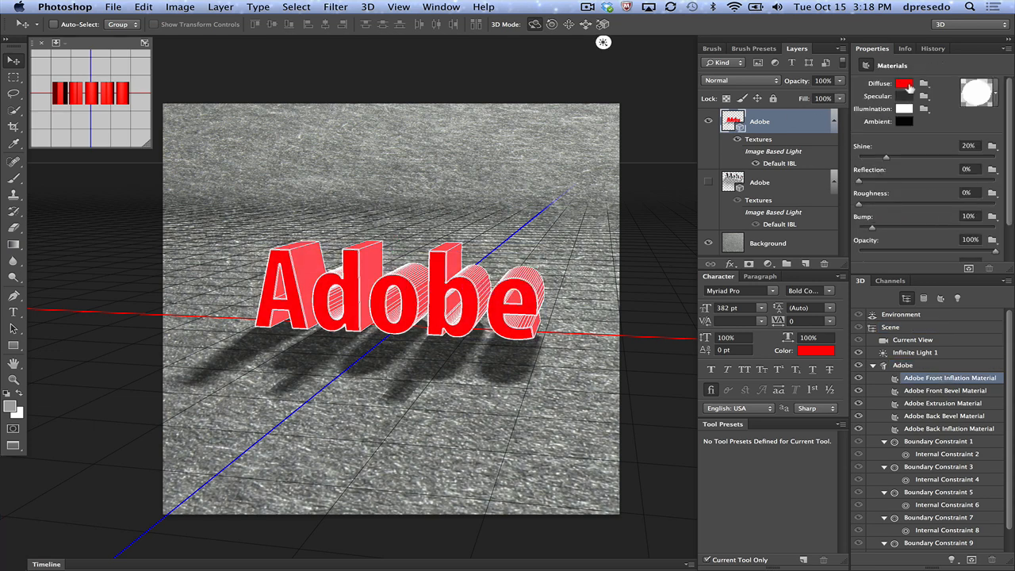
{"action": "left_click", "coordinate": [904, 83]}
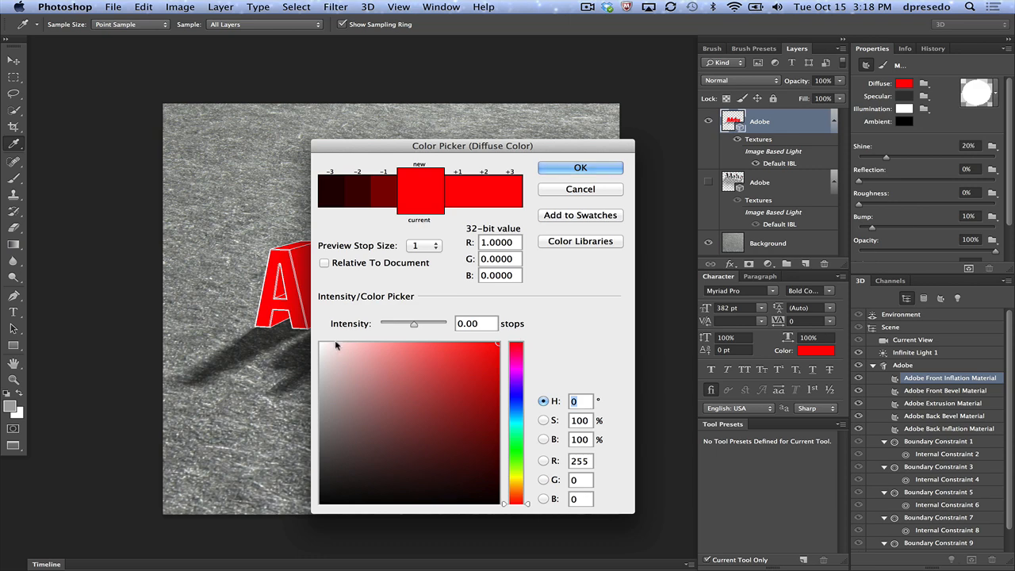
{"action": "left_click", "coordinate": [327, 354]}
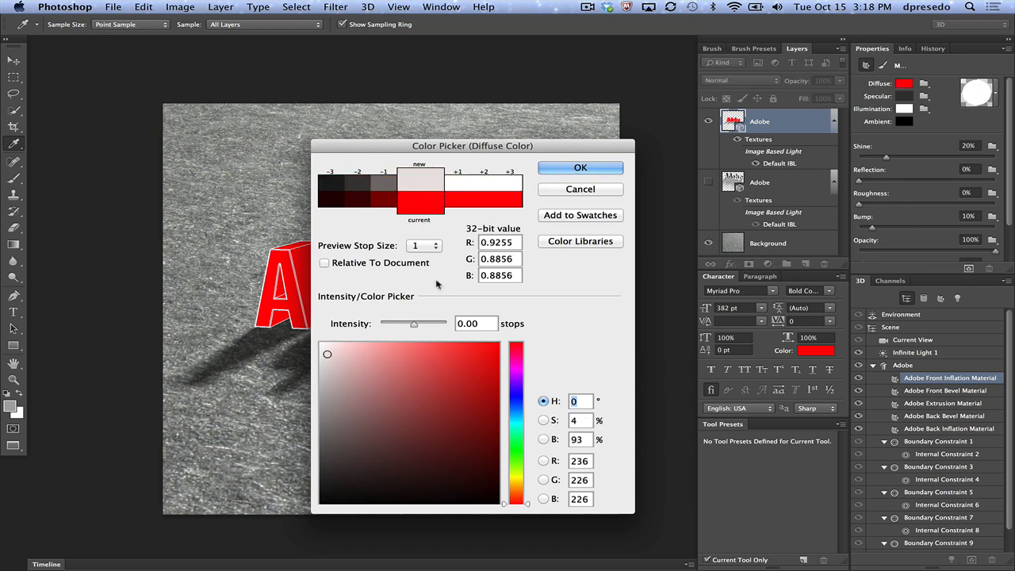
{"action": "left_click", "coordinate": [579, 168]}
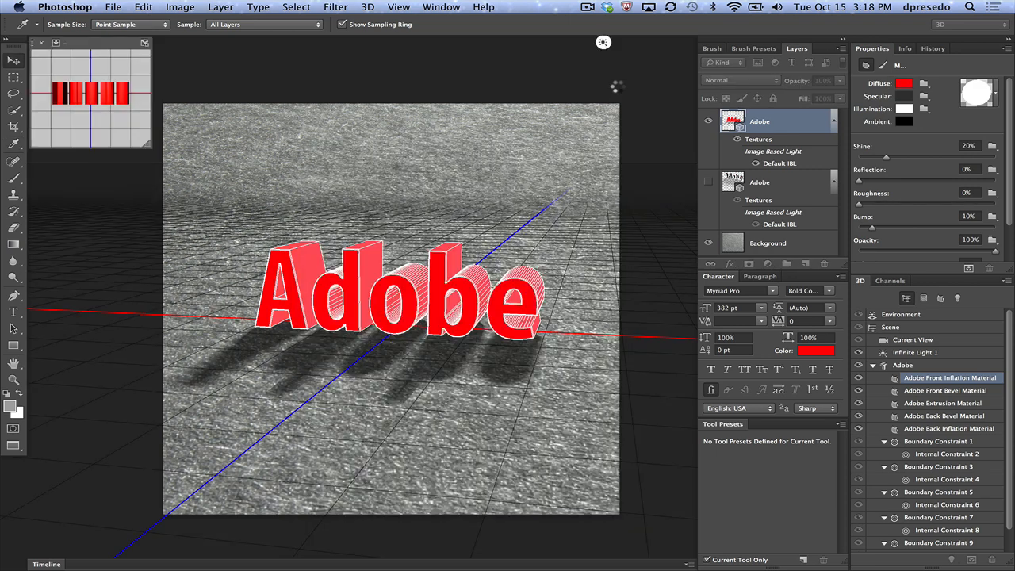
{"action": "left_click", "coordinate": [911, 340]}
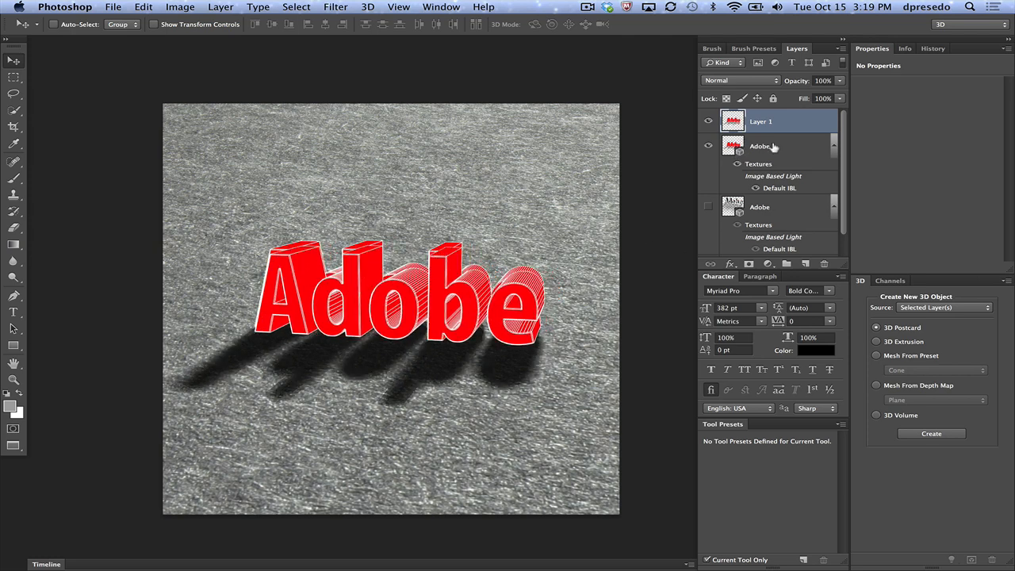
Step: Apply the 3D-Type-Style scene preset to the Adobe text and change Layer 1's blend mode
{"action": "left_click", "coordinate": [759, 146]}
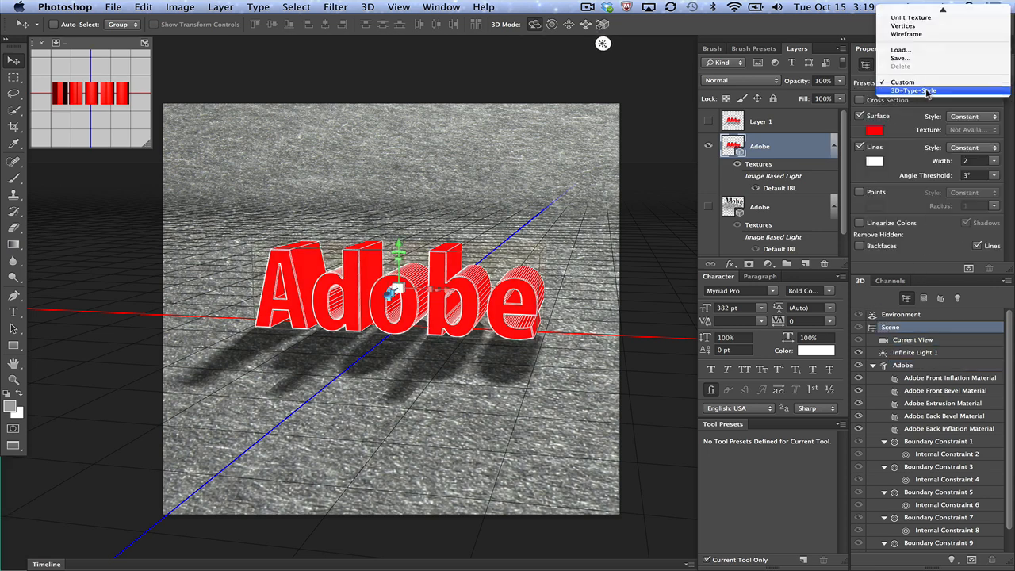
{"action": "left_click", "coordinate": [913, 90]}
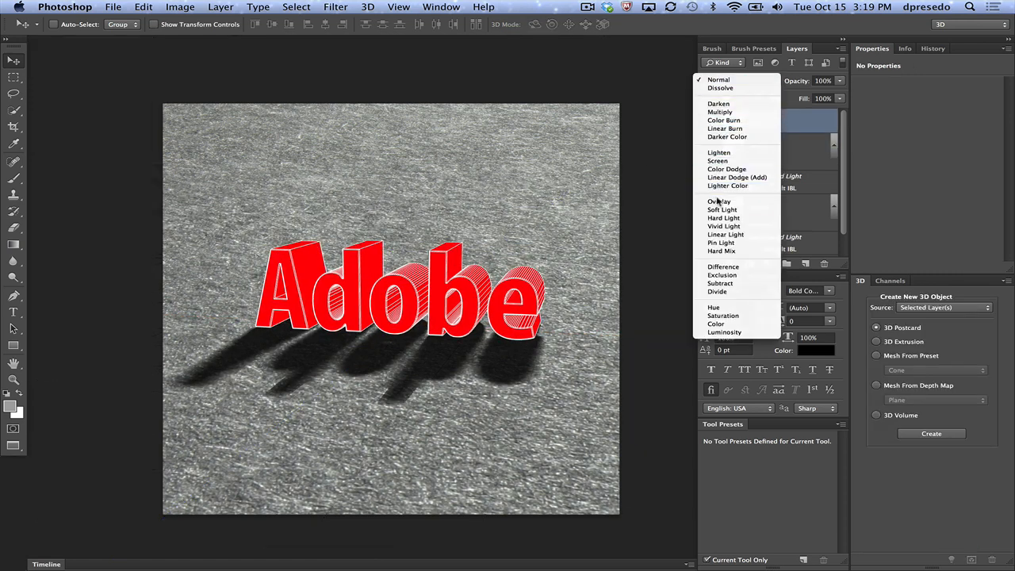
{"action": "left_click", "coordinate": [717, 201]}
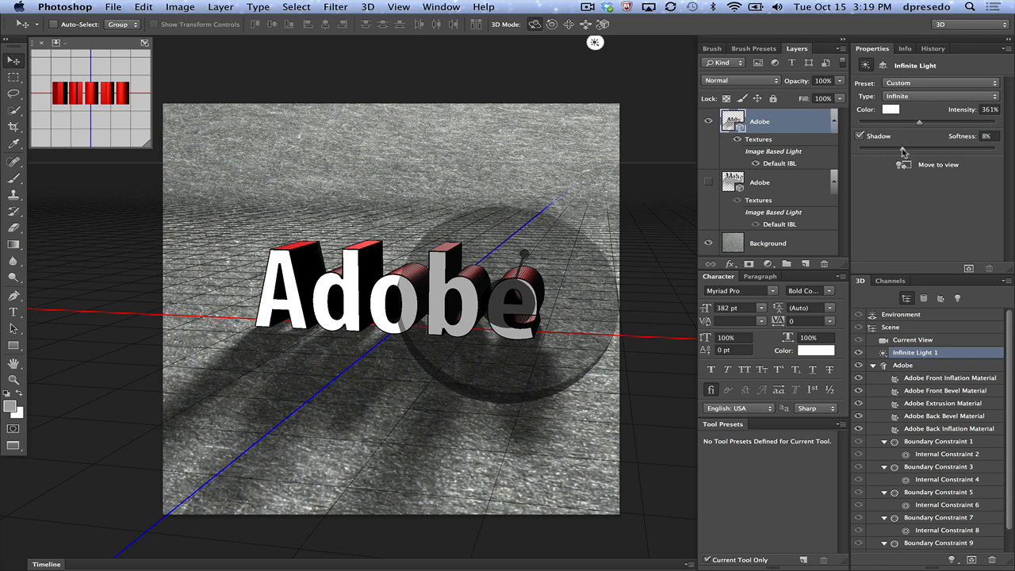
Step: Raise Infinite Light 1's shadow softness to 32%
{"action": "left_click_drag", "start_coordinate": [864, 149], "coordinate": [887, 149]}
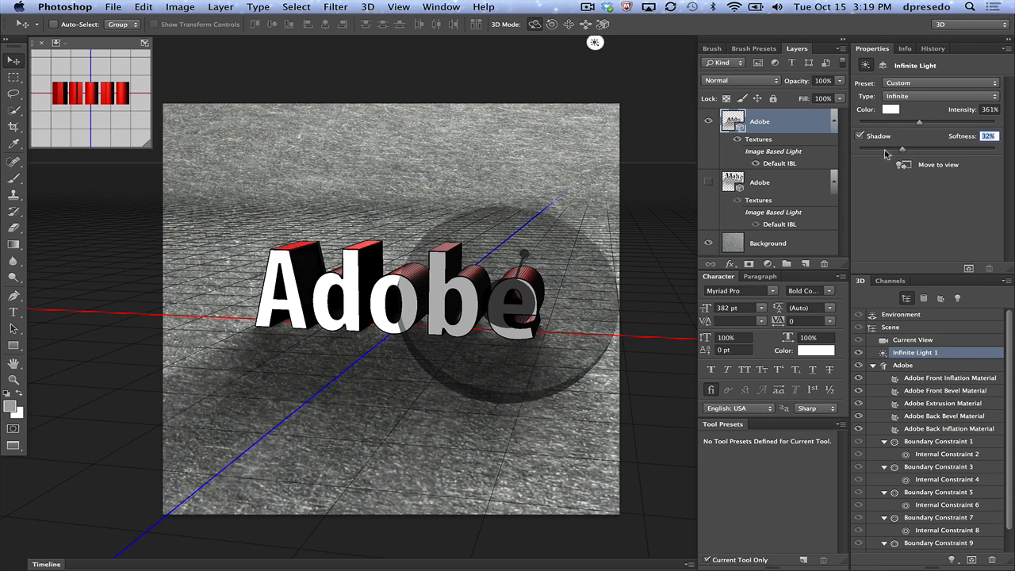